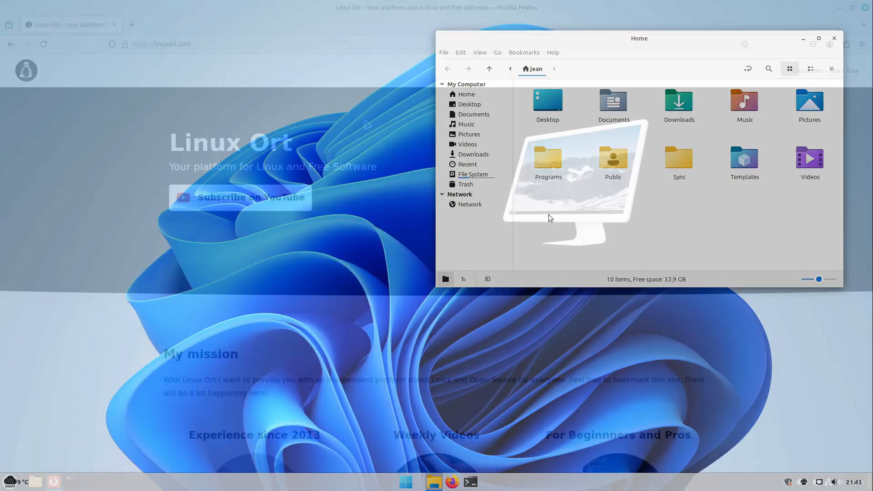
Download source zips for fluent11 icon theme 0.6 and Fluent GTK theme 2024-06-12.
click(834, 38)
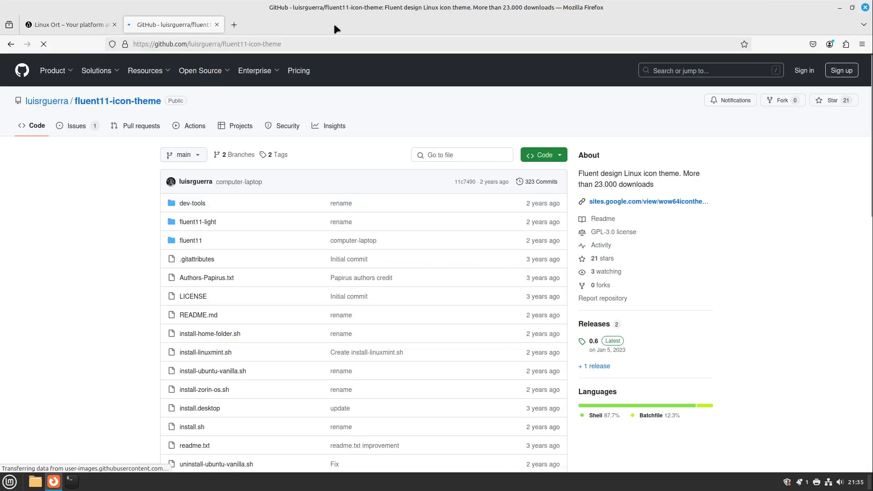
mouse_move(623, 169)
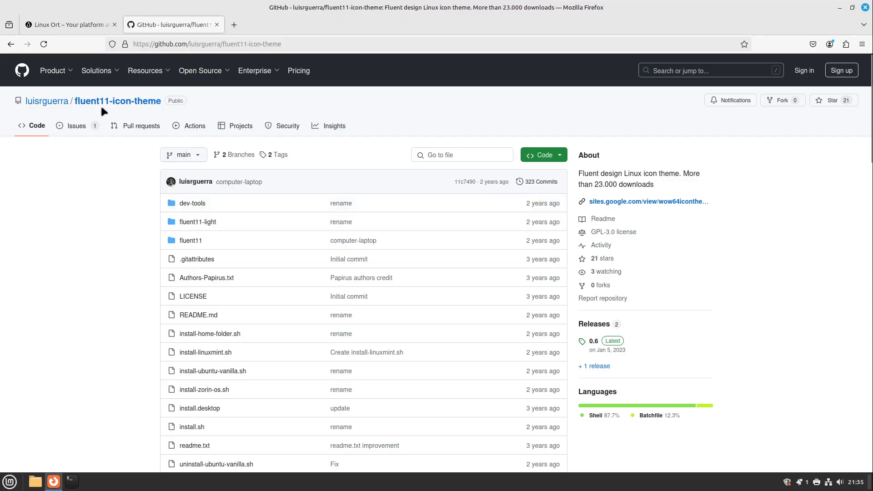
mouse_move(122, 104)
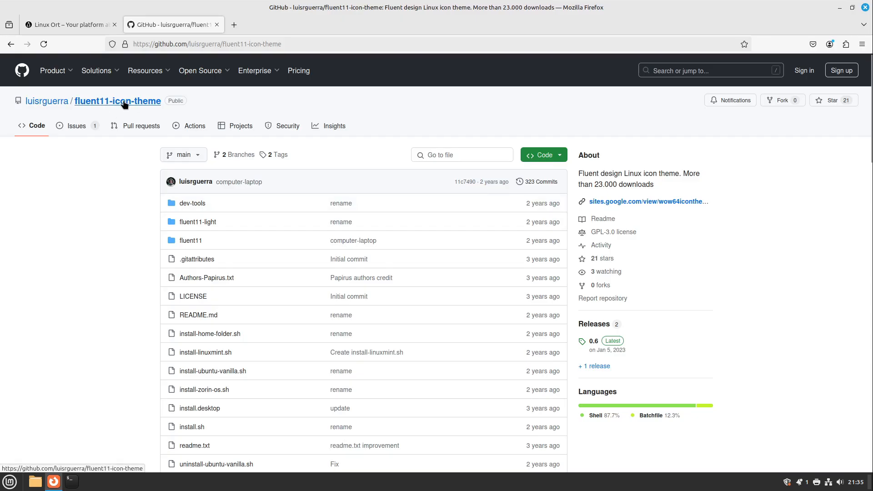
mouse_move(594, 347)
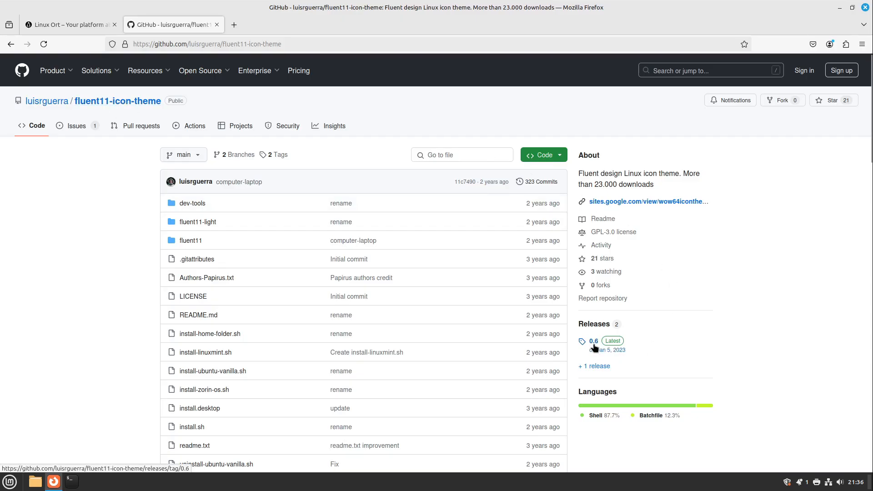
click(594, 341)
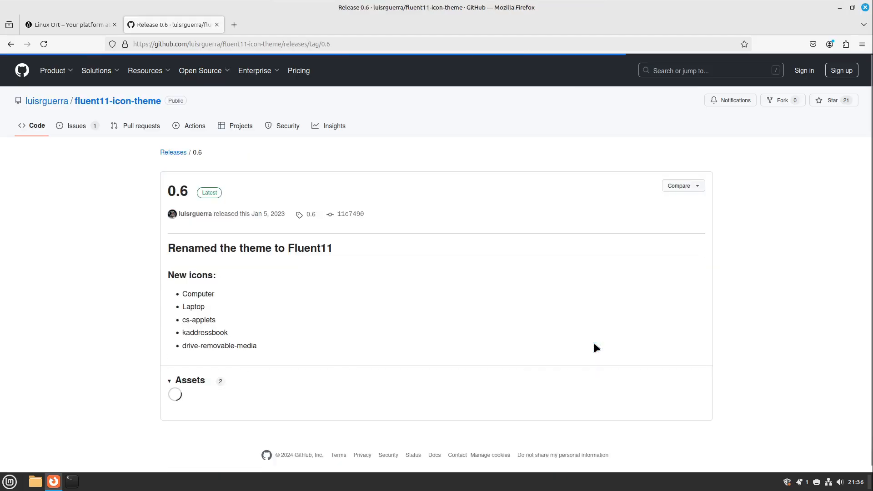
mouse_move(195, 409)
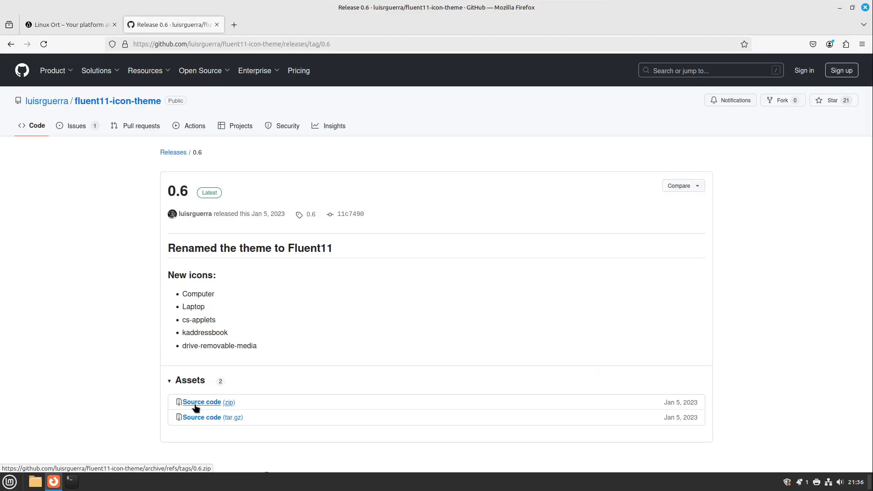
click(201, 402)
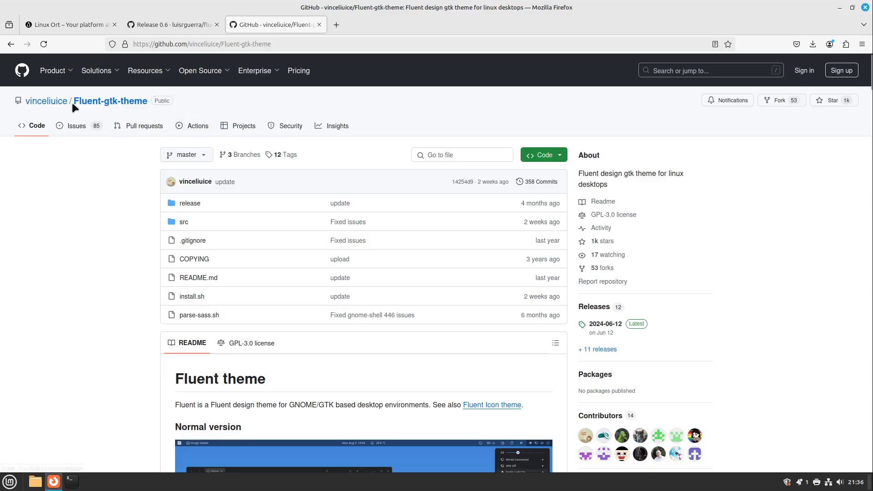
mouse_move(603, 320)
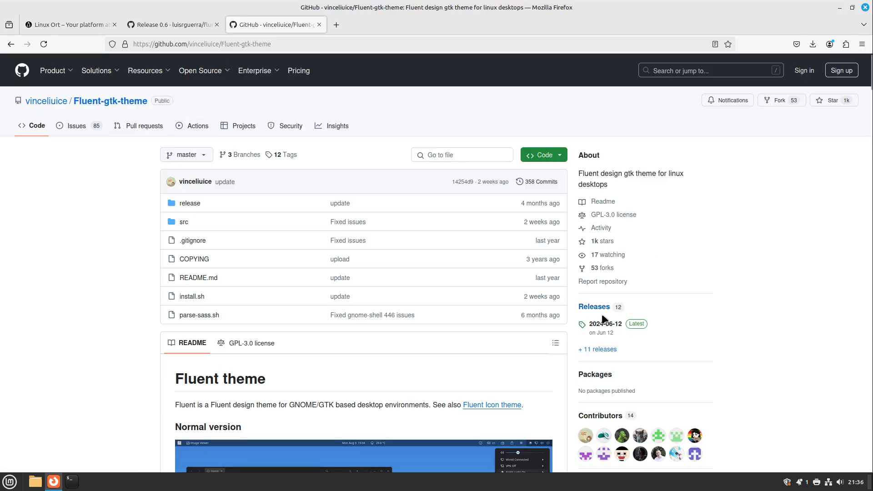
click(606, 323)
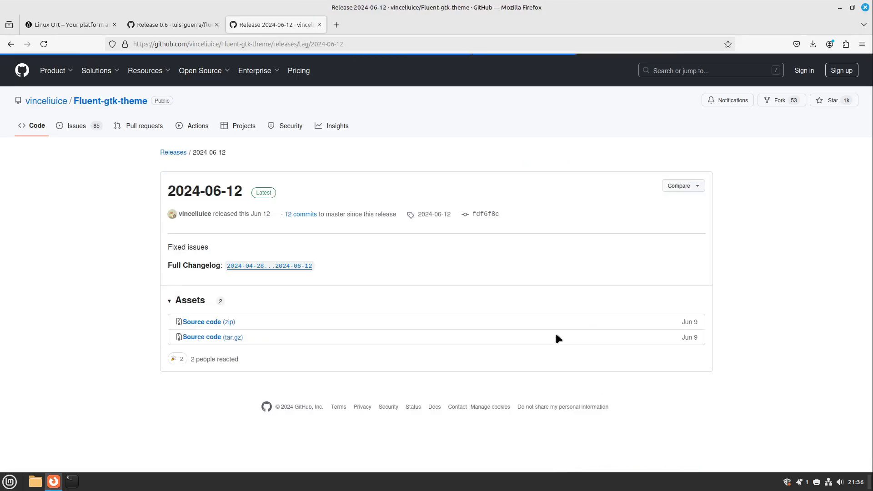
mouse_move(205, 325)
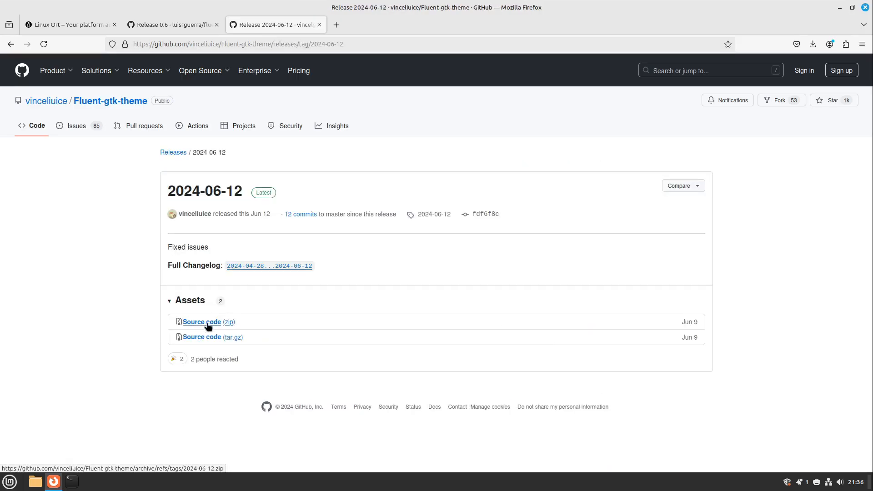
click(812, 44)
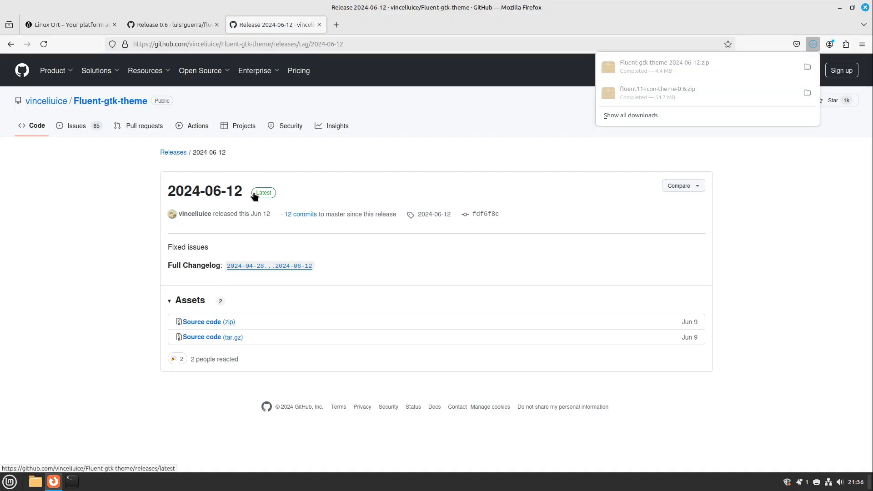
Search Google Images for Windows 11 wallpapers and save the blue Bloom image.
click(335, 25)
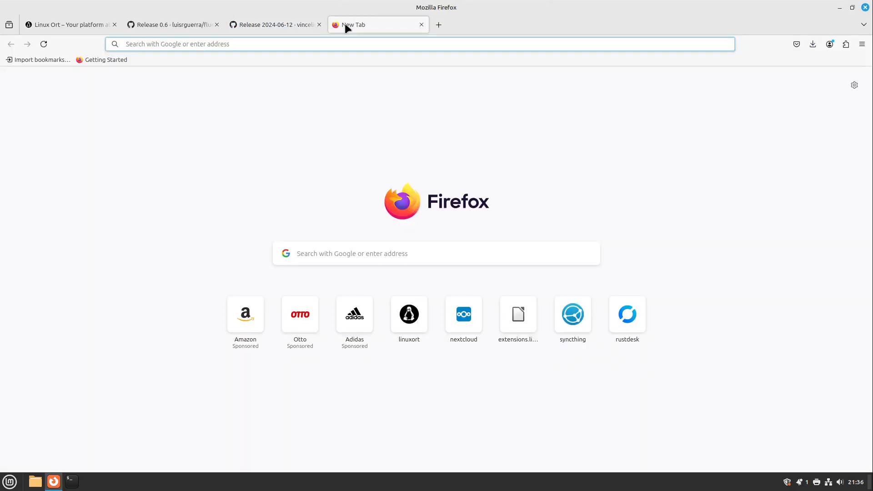
text(windows 11 wallpaper)
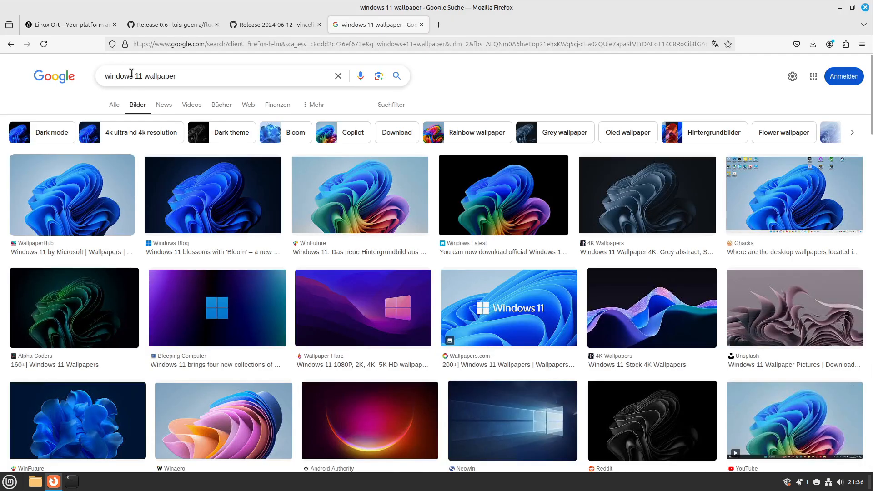
click(71, 195)
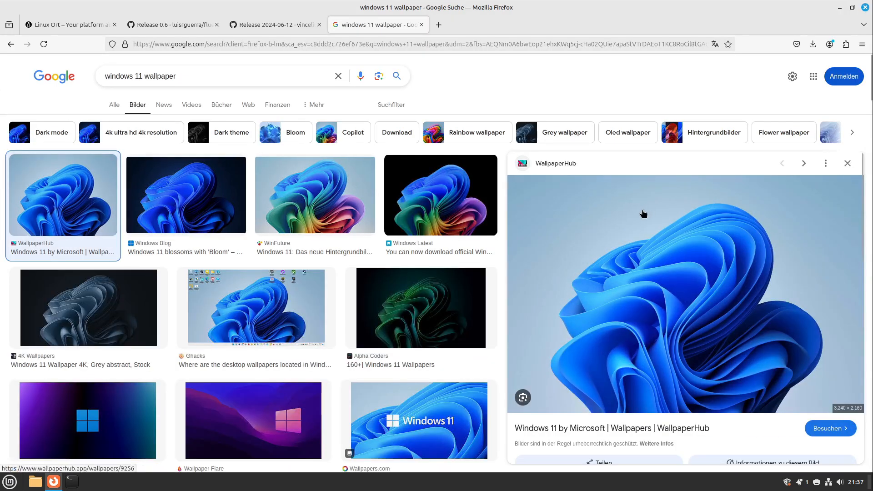
mouse_move(604, 216)
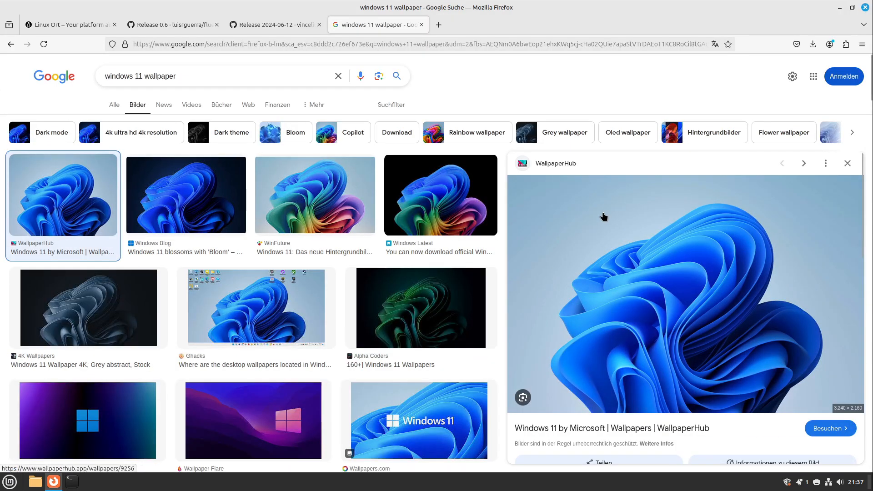
right_click(604, 217)
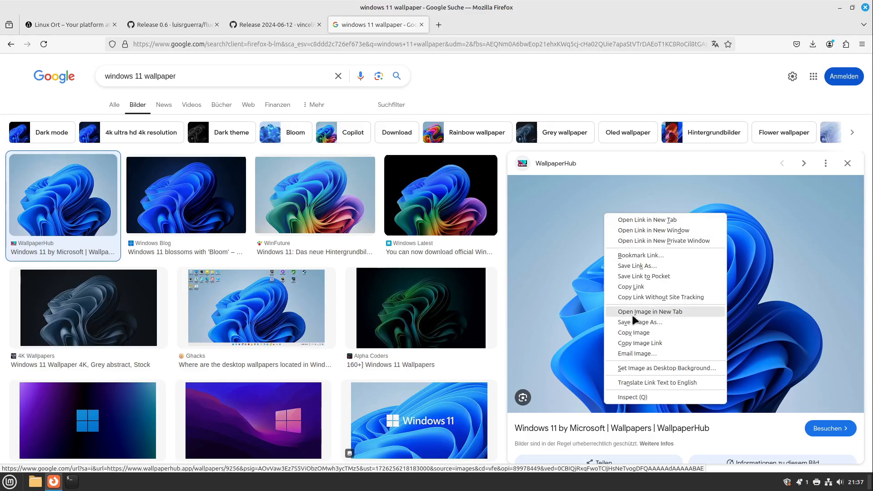
click(639, 322)
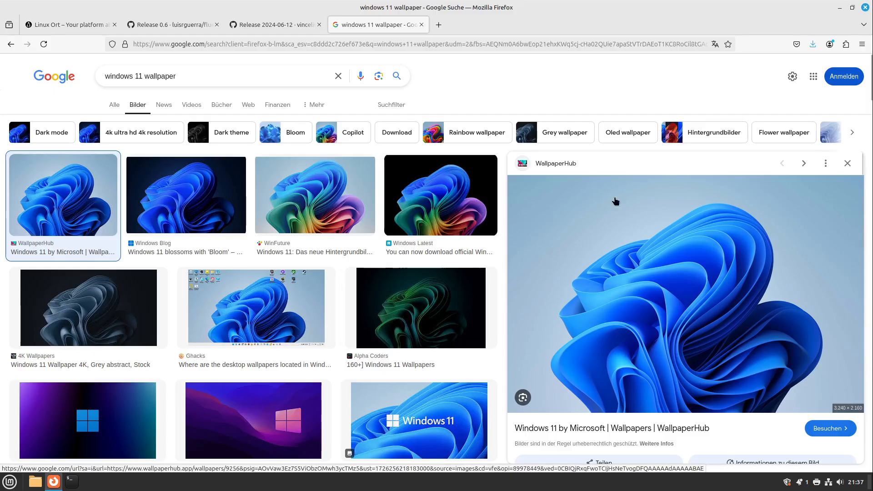
mouse_move(664, 277)
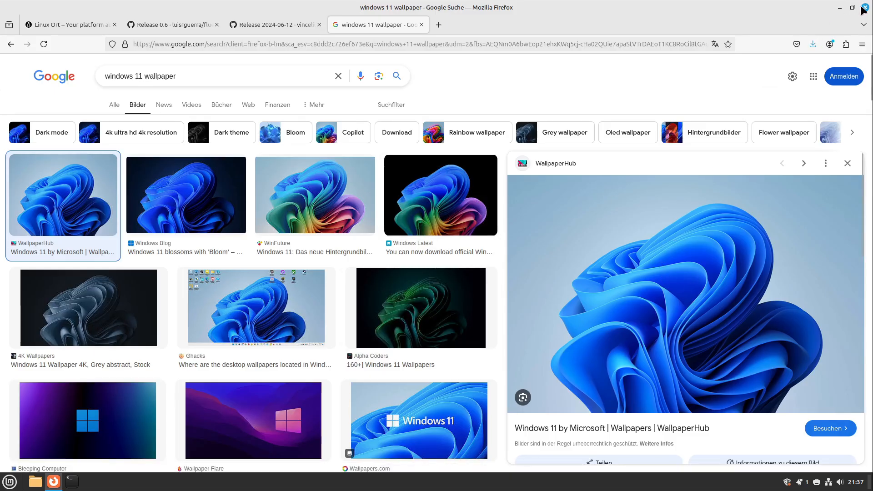
Extract both theme zips in Downloads and enter the Fluent-gtk-theme-2024-06-12 folder.
click(864, 6)
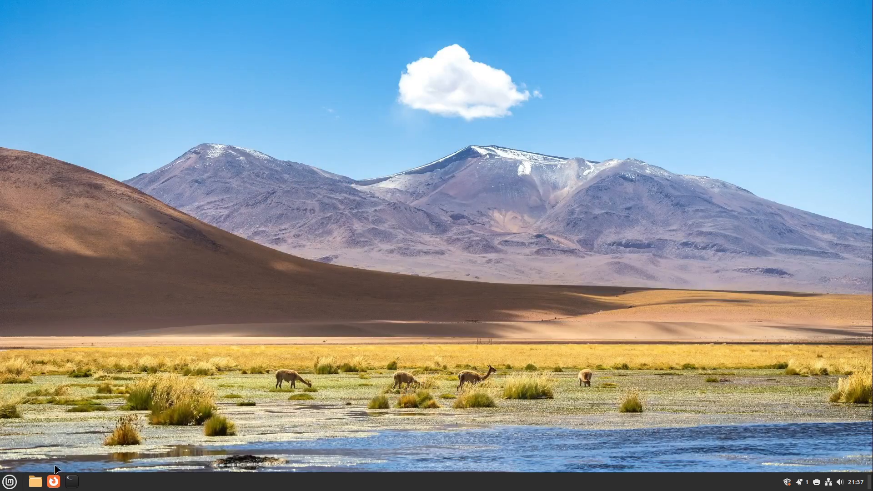
click(35, 481)
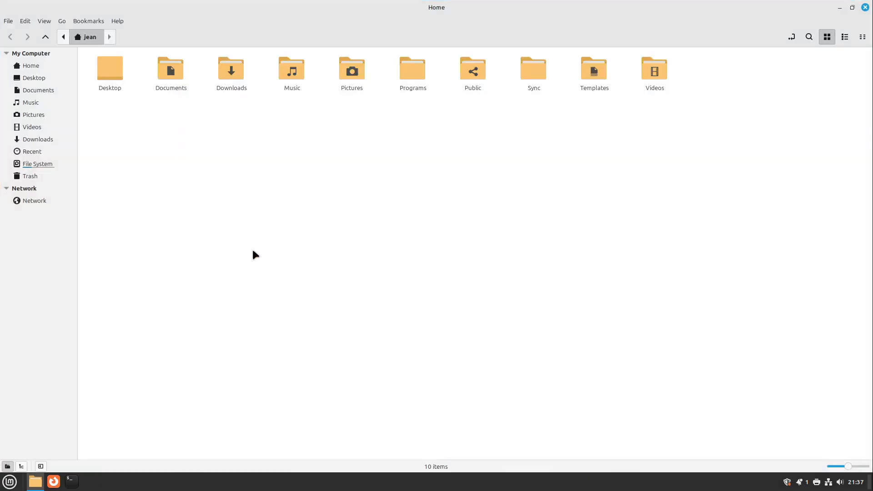
mouse_move(232, 71)
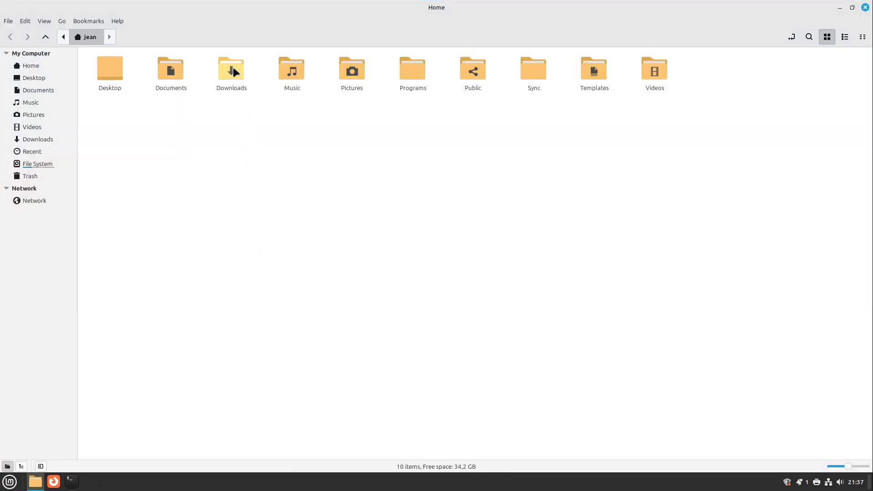
double_click(231, 69)
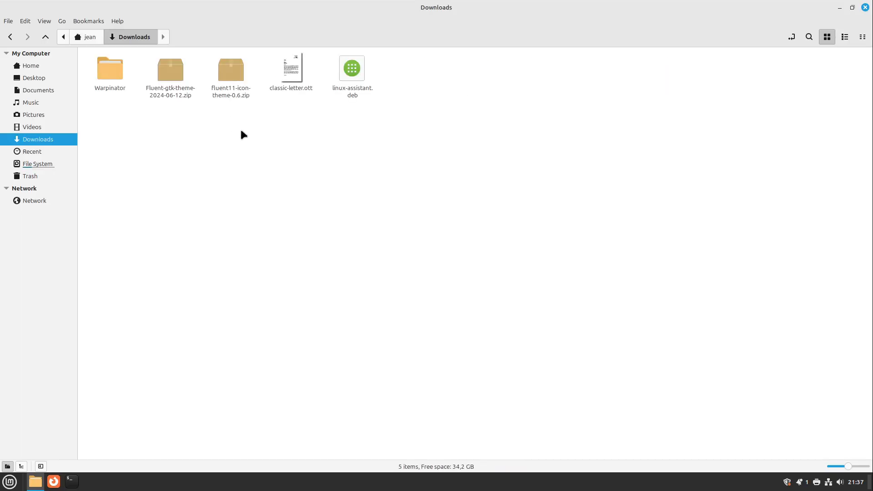
click(230, 70)
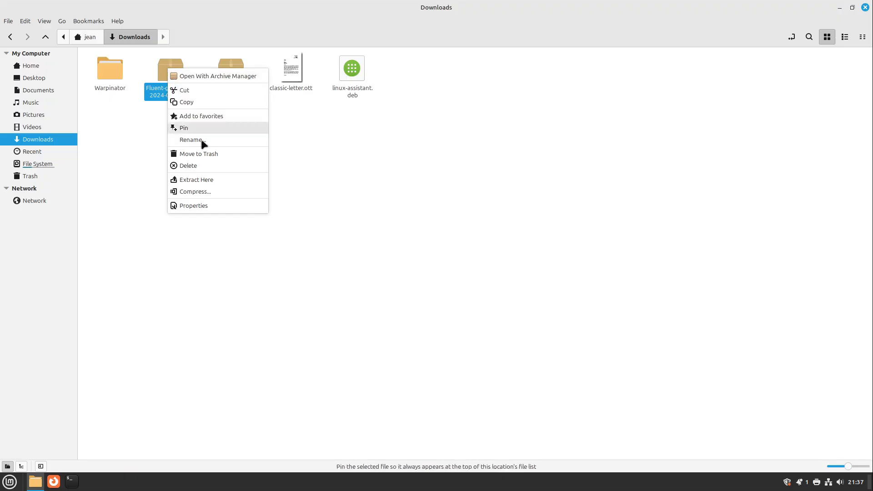
click(196, 180)
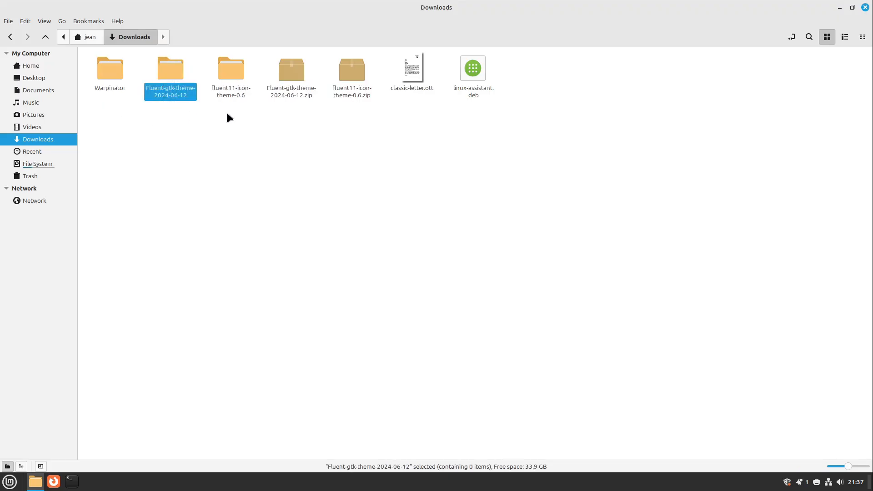
click(231, 69)
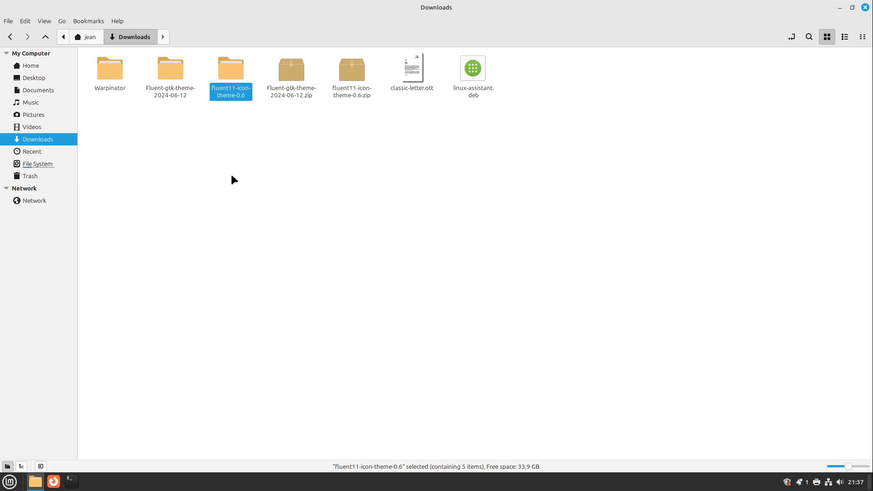
mouse_move(170, 74)
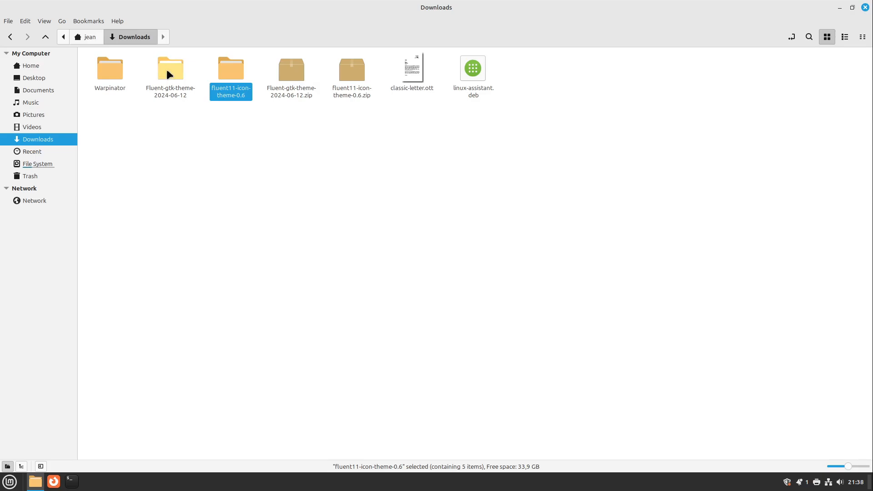
double_click(170, 68)
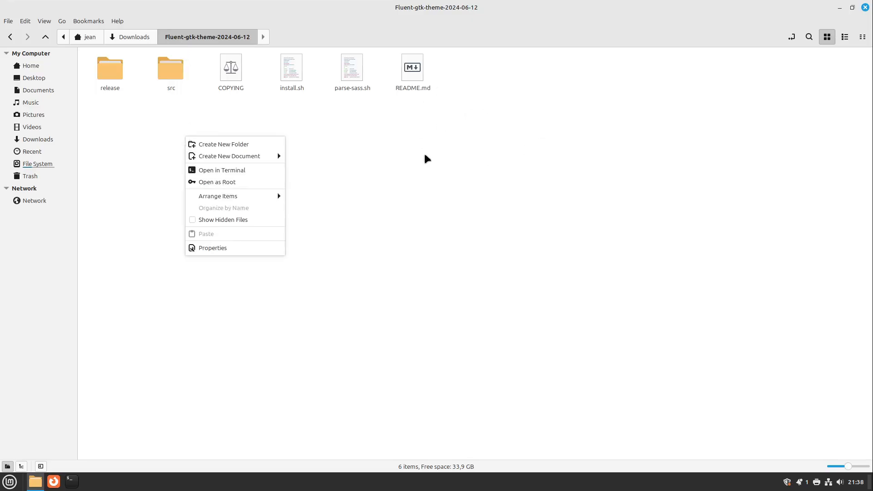
mouse_move(197, 176)
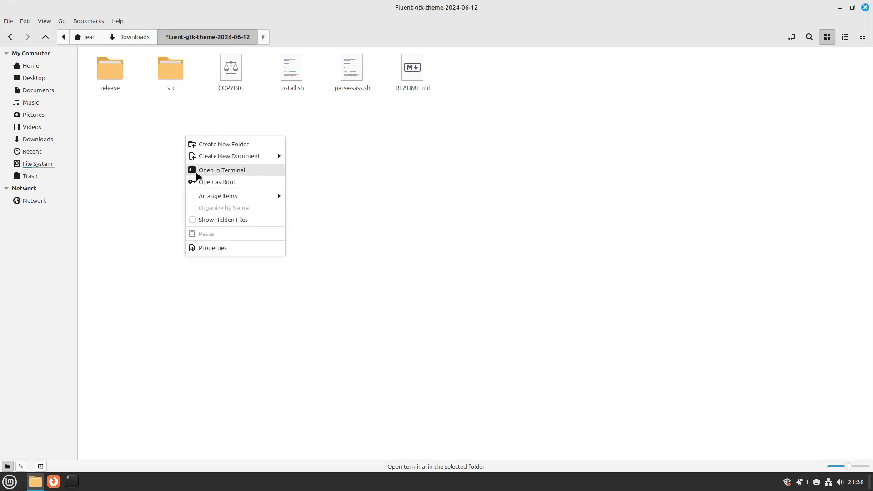
Run ./install.sh from the Fluent GTK theme folder, then close the terminal.
click(222, 170)
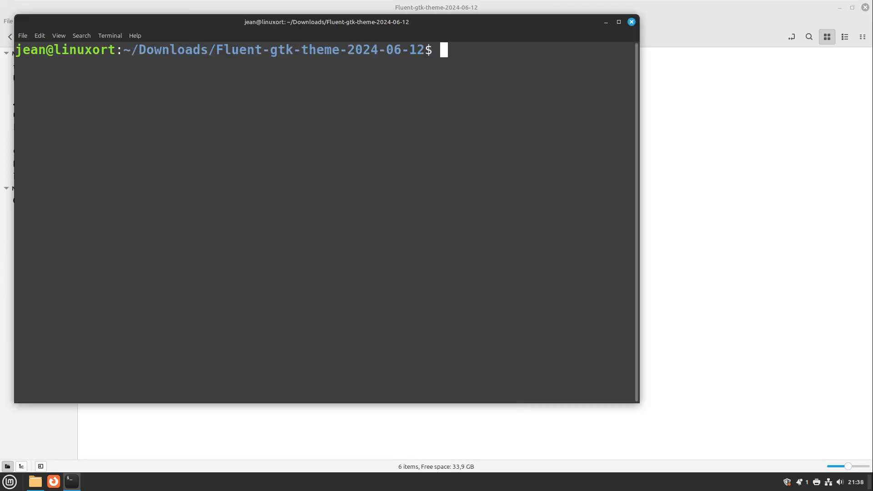
text(./install.sh)
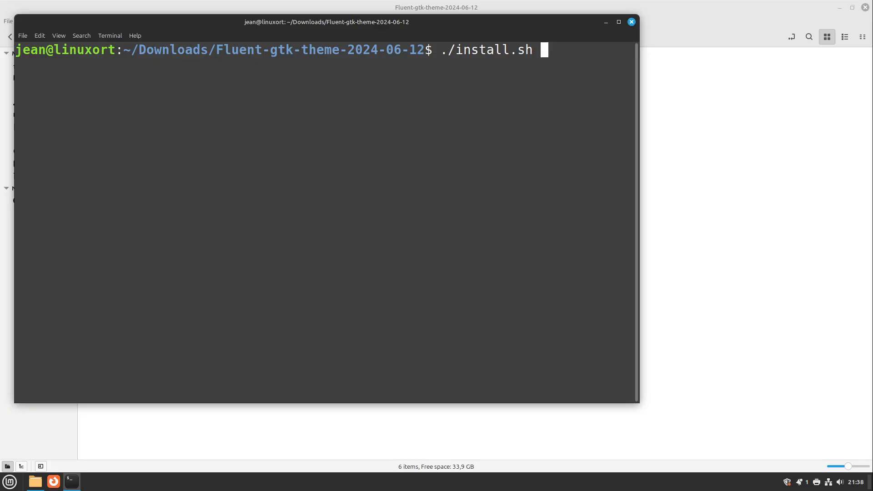
key(Return)
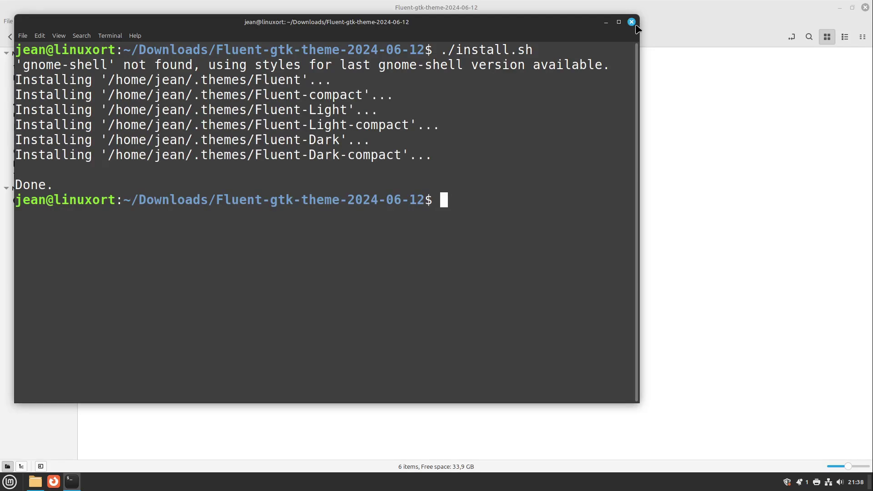
click(631, 22)
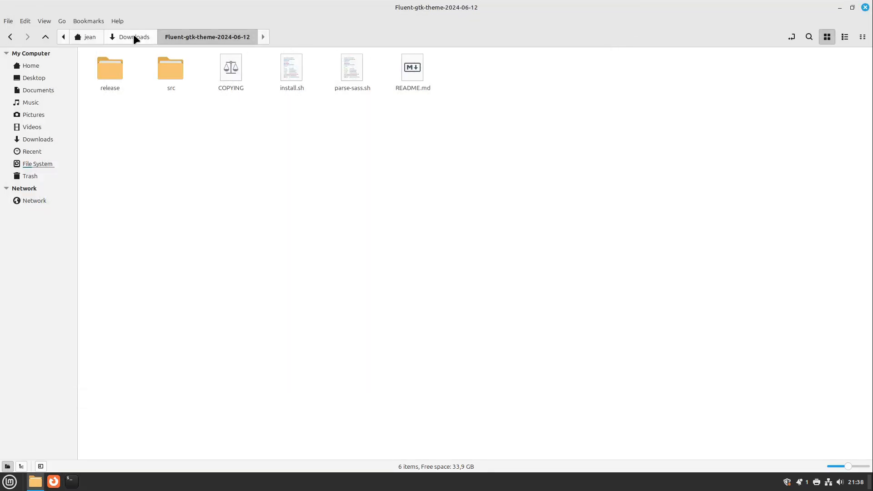
Split Nemo with an extra pane showing the home folder beside Downloads.
click(132, 37)
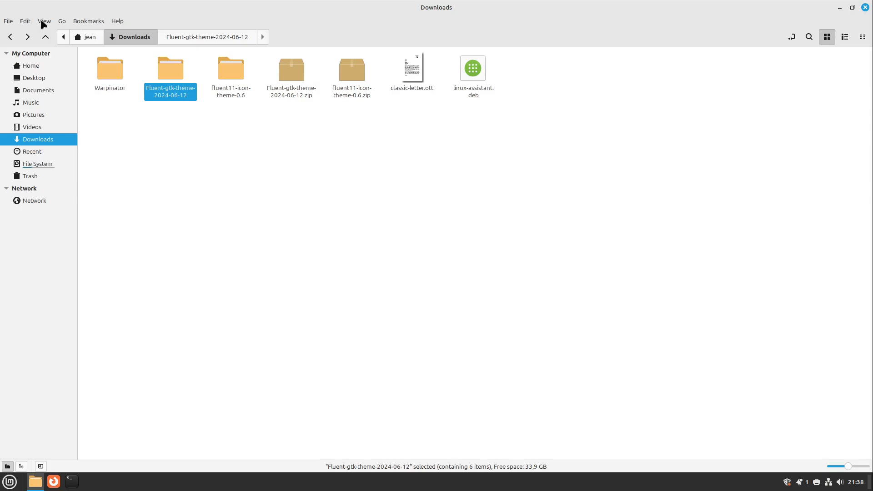
click(44, 20)
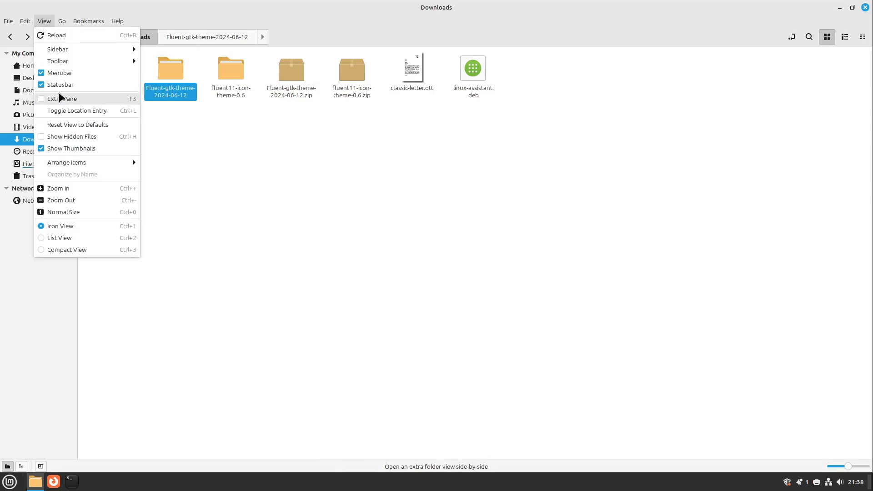
click(57, 99)
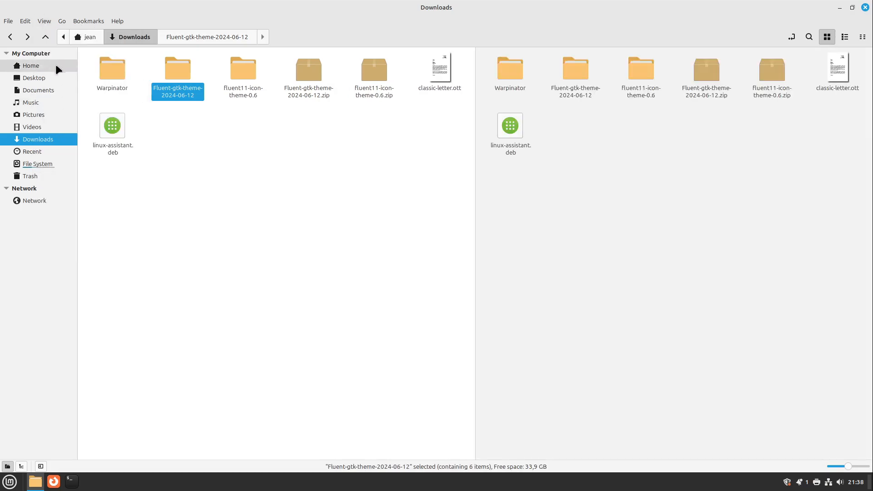
click(44, 21)
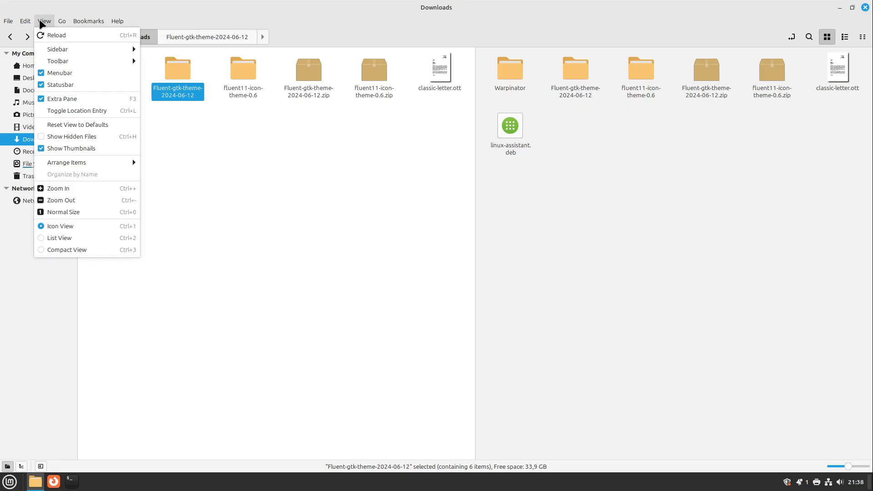
mouse_move(81, 139)
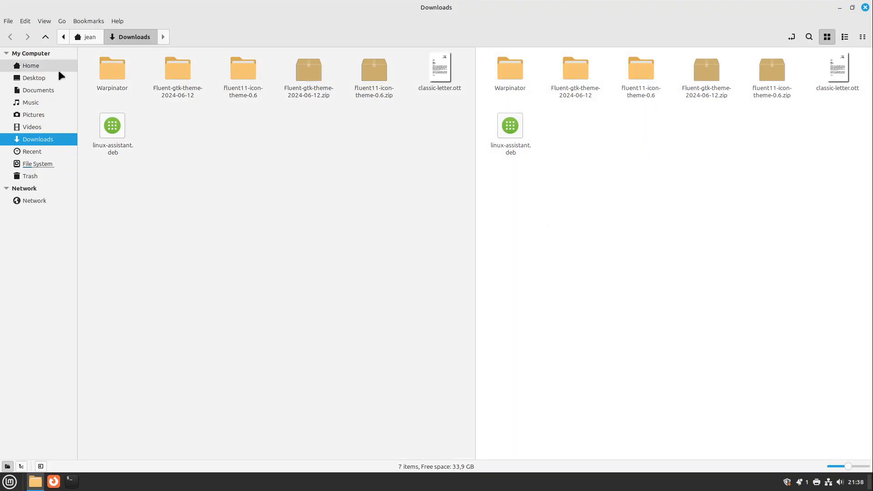
click(30, 65)
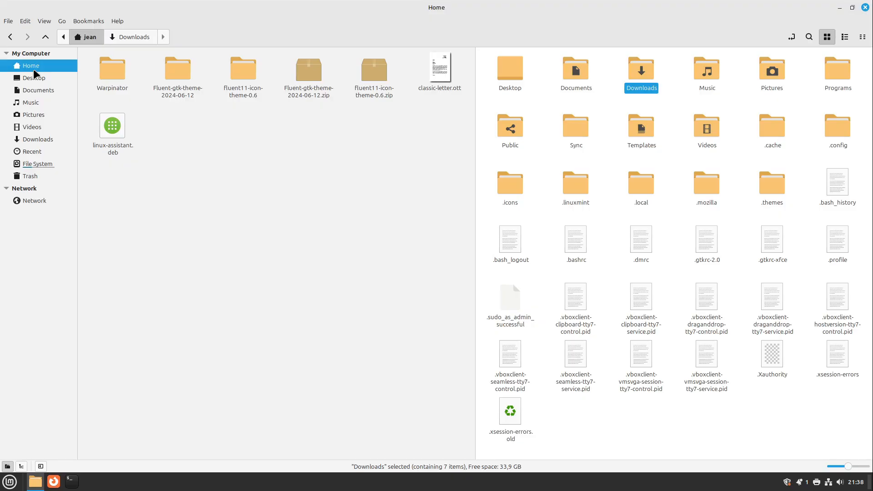
mouse_move(605, 160)
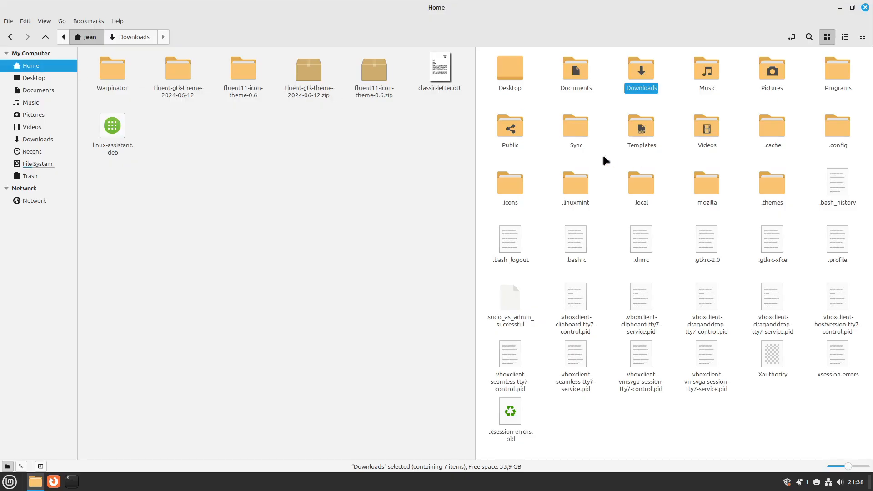
click(510, 182)
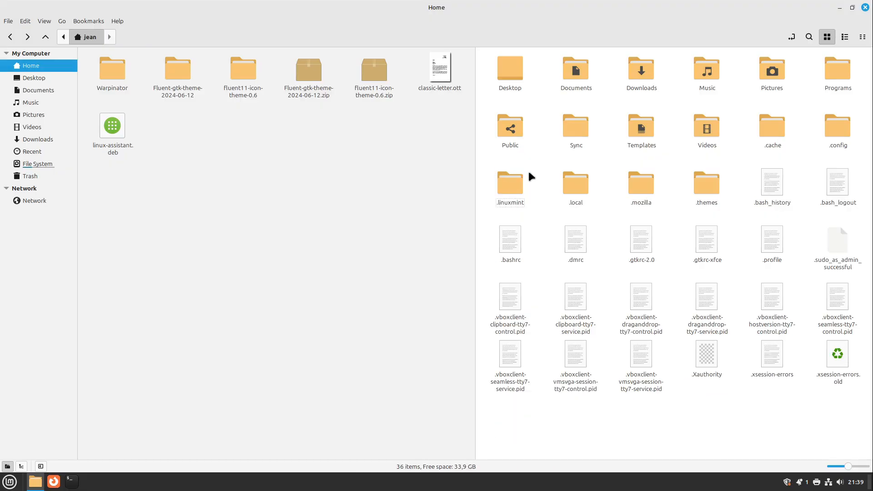
mouse_move(542, 169)
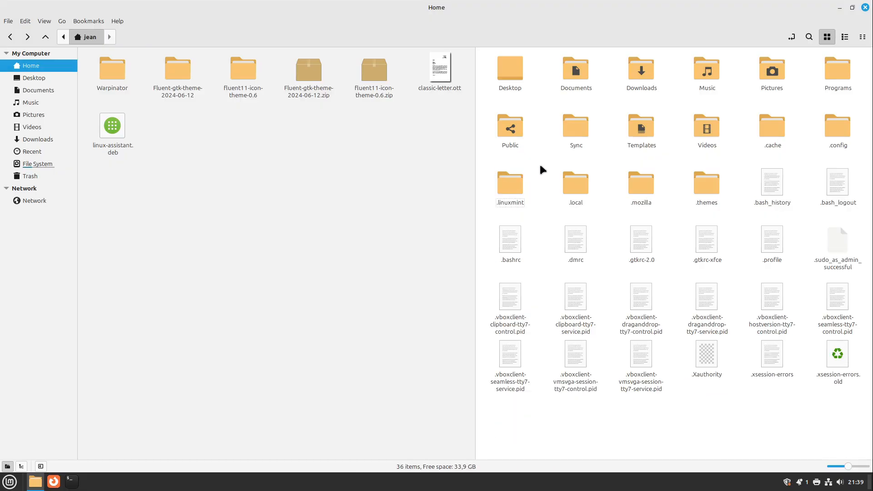
Create a new .icons folder in the home folder and open it.
right_click(543, 170)
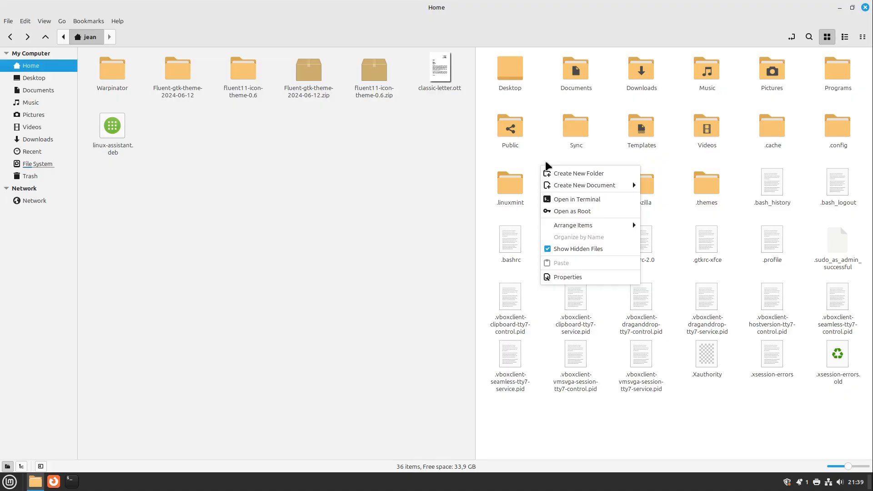
click(579, 173)
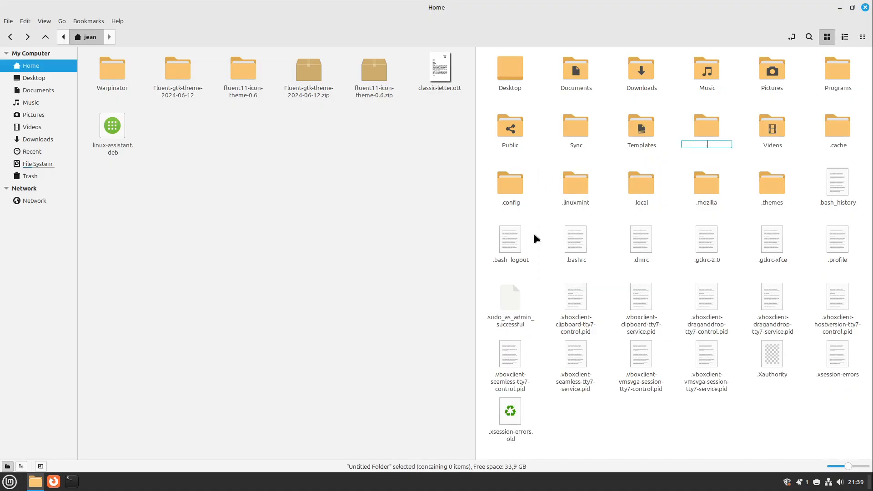
text(.icons)
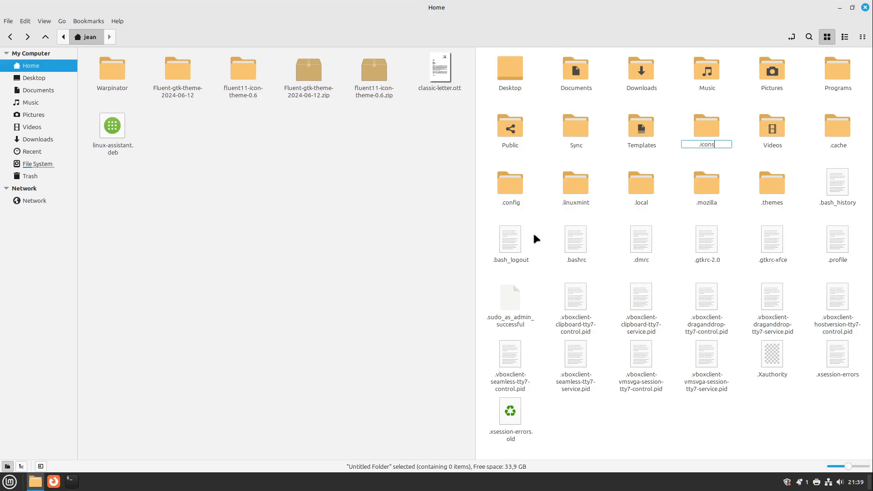
key(Return)
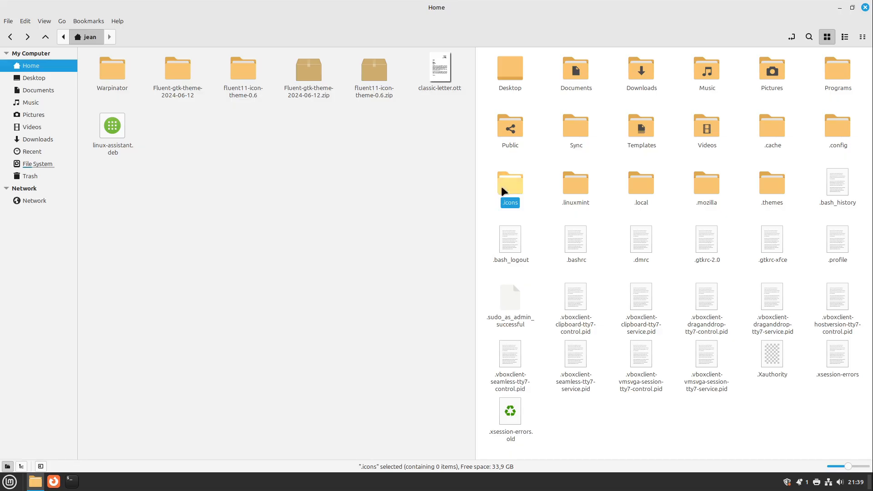
double_click(509, 183)
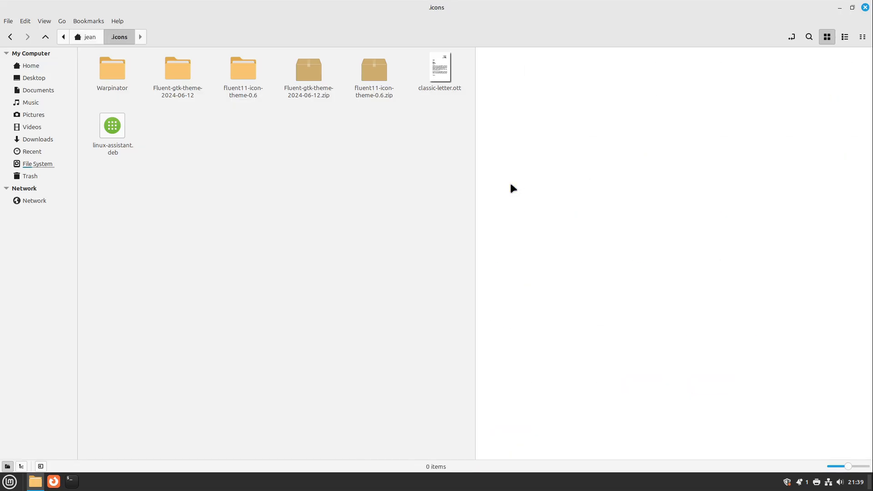
Drag fluent11 and fluent11-light from fluent11-icon-theme-0.6 into .icons.
click(38, 139)
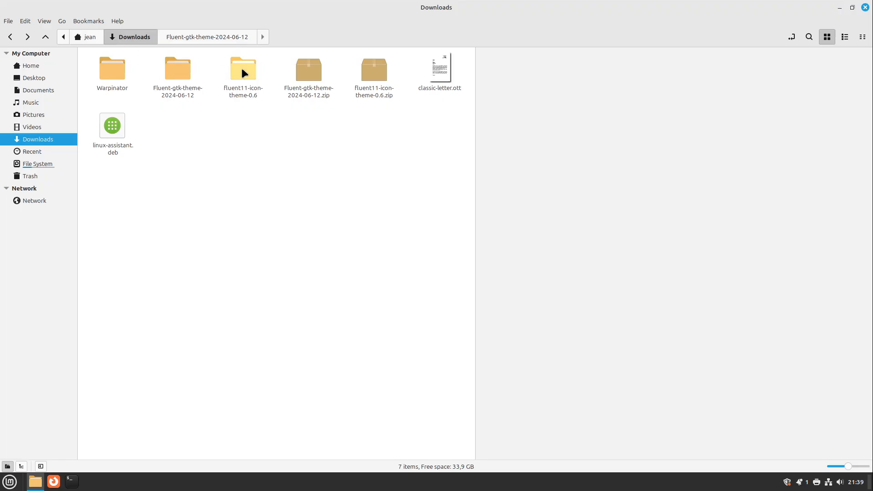
click(243, 67)
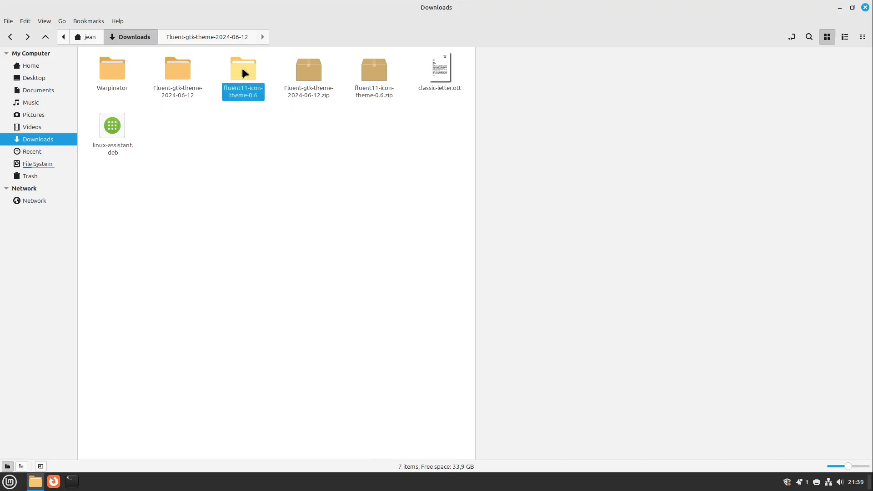
double_click(242, 69)
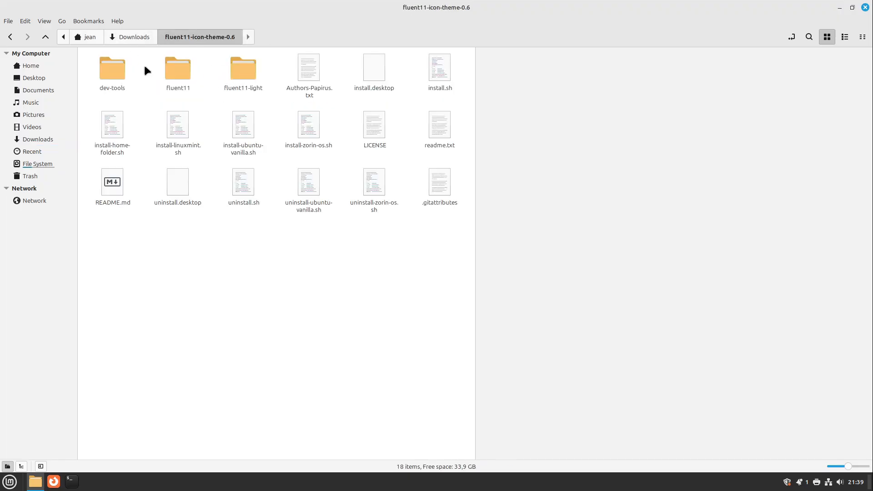
drag(150, 64, 262, 81)
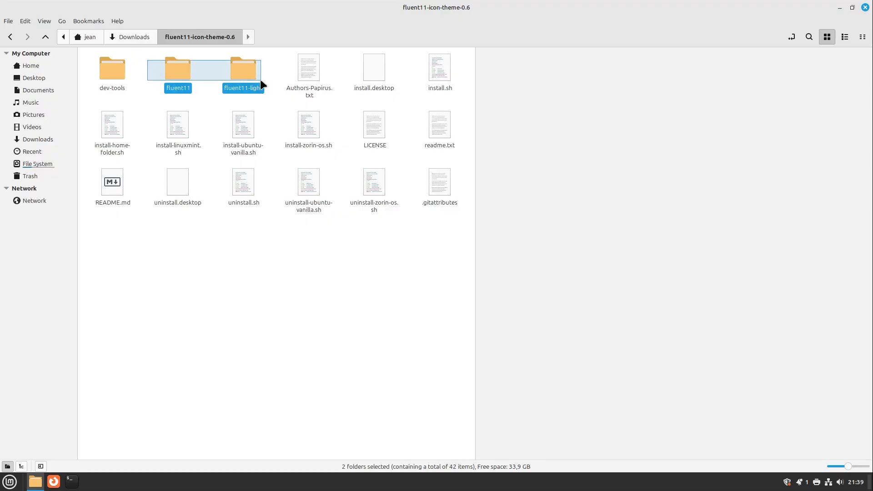
drag(243, 69, 609, 182)
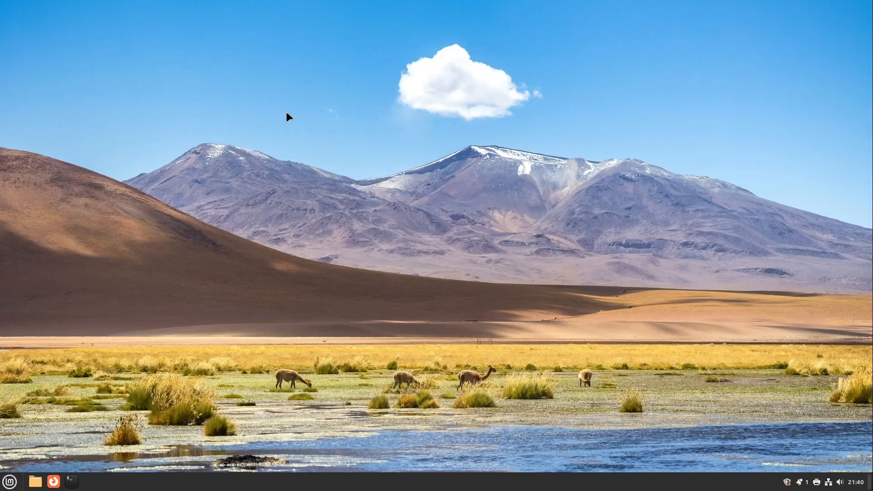
Open the Cinnamon menu and search for 'theme'.
click(10, 481)
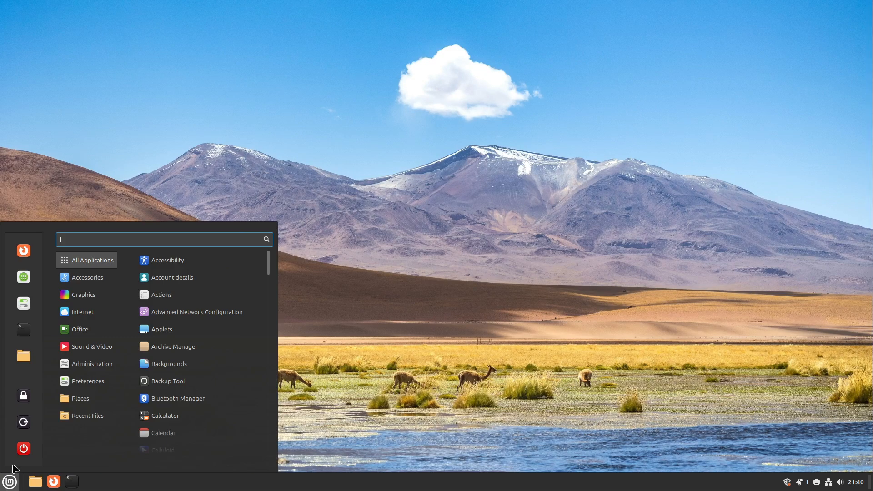
text(theme)
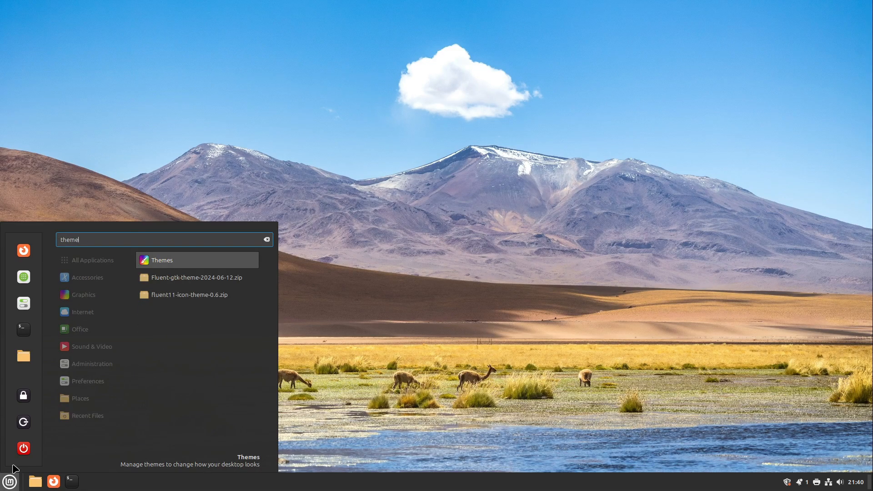
mouse_move(182, 267)
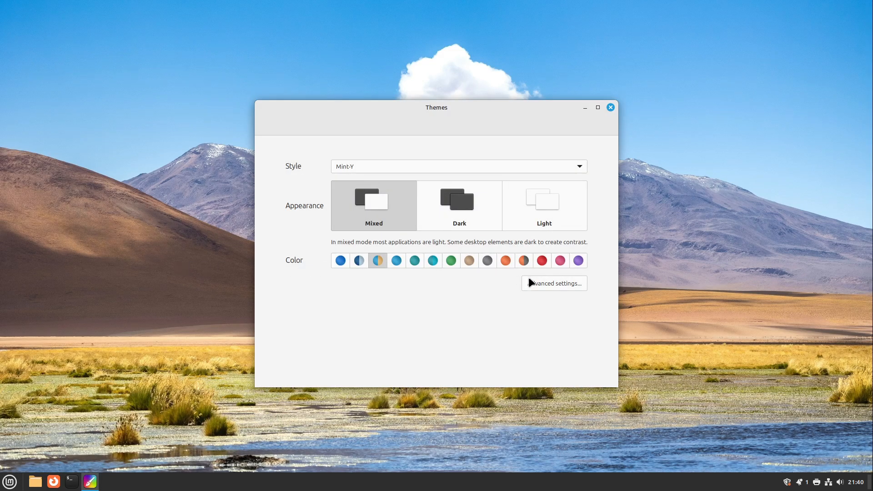
Open detailed theme settings, choose the DMZ-White pointer, and close Themes.
click(554, 284)
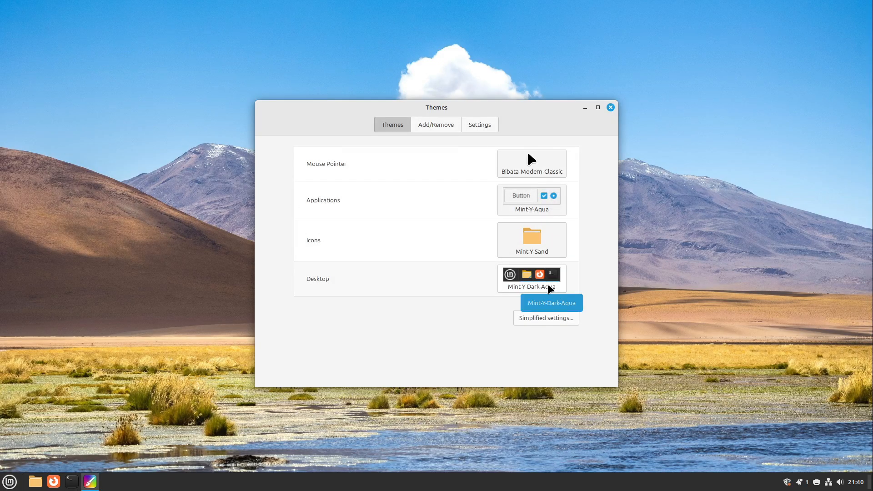
click(531, 164)
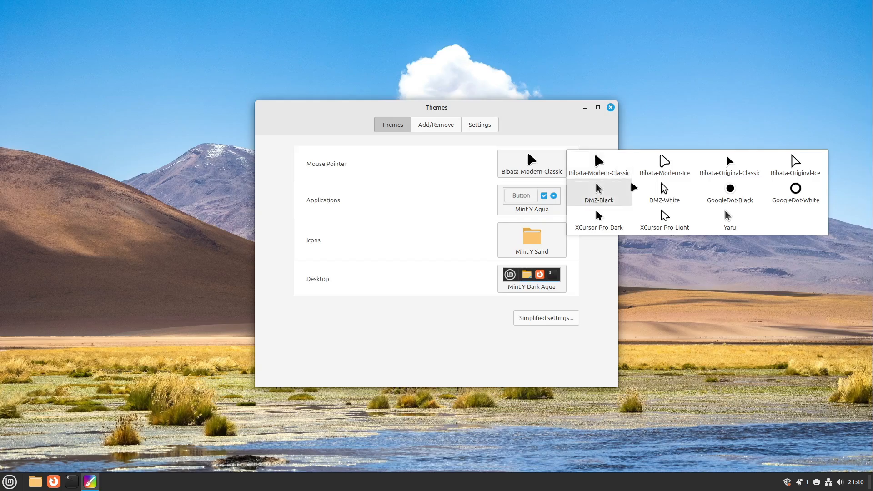
click(664, 193)
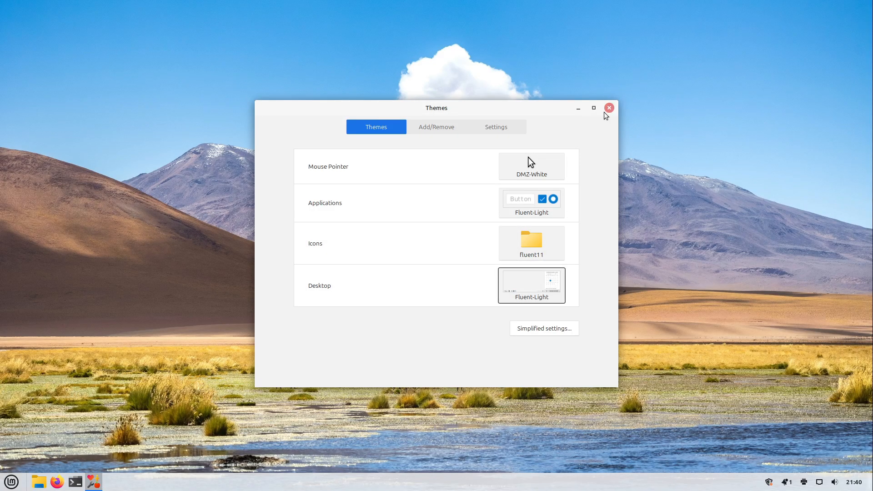
mouse_move(606, 116)
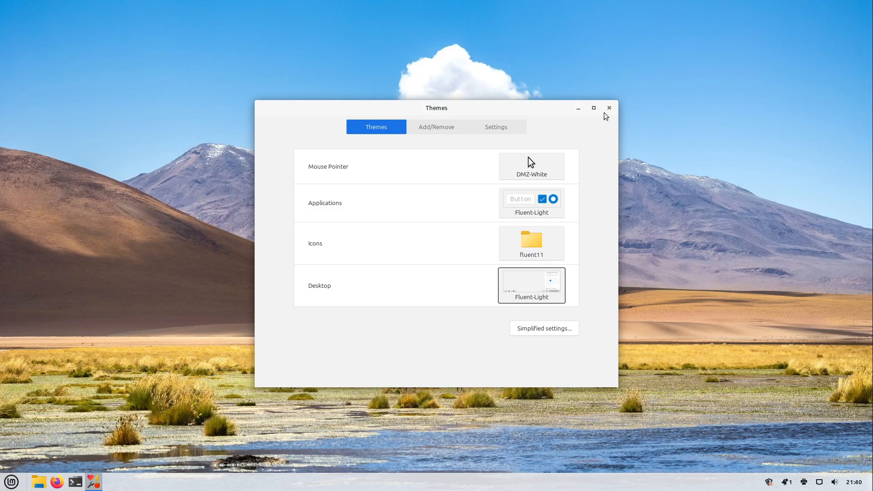
click(609, 108)
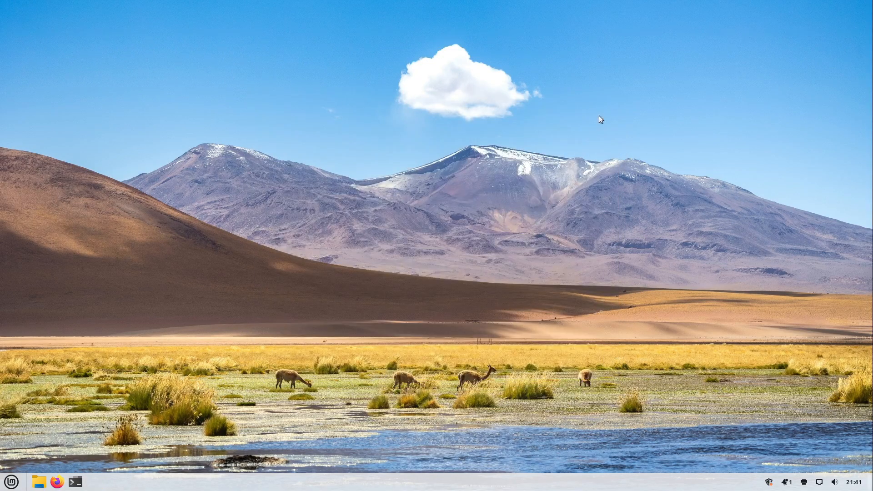
mouse_move(348, 143)
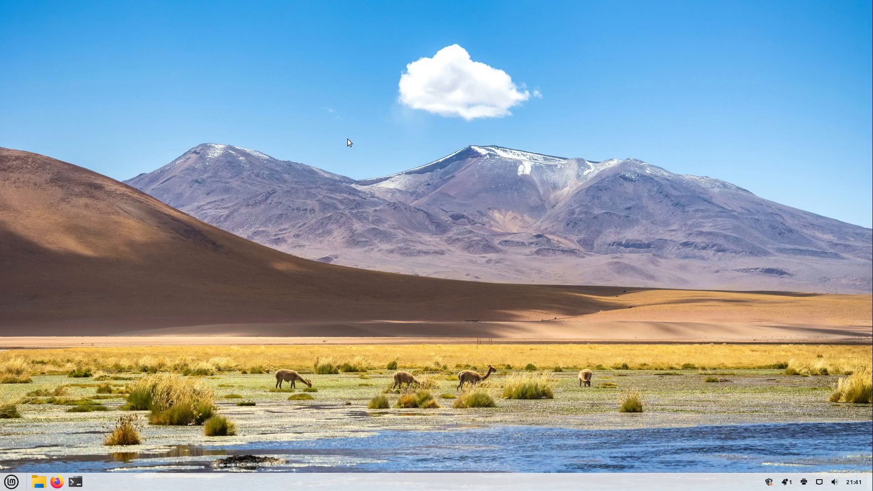
Set the blue bloom image from Pictures as the desktop background.
right_click(348, 141)
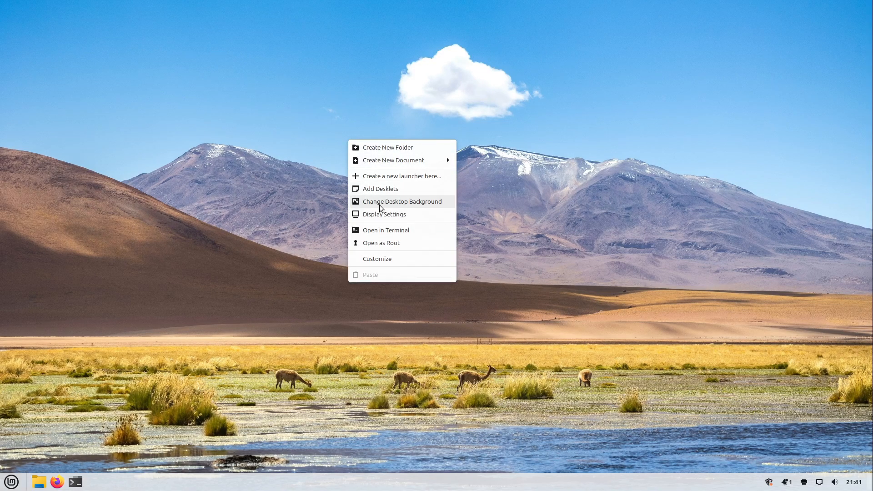
click(402, 201)
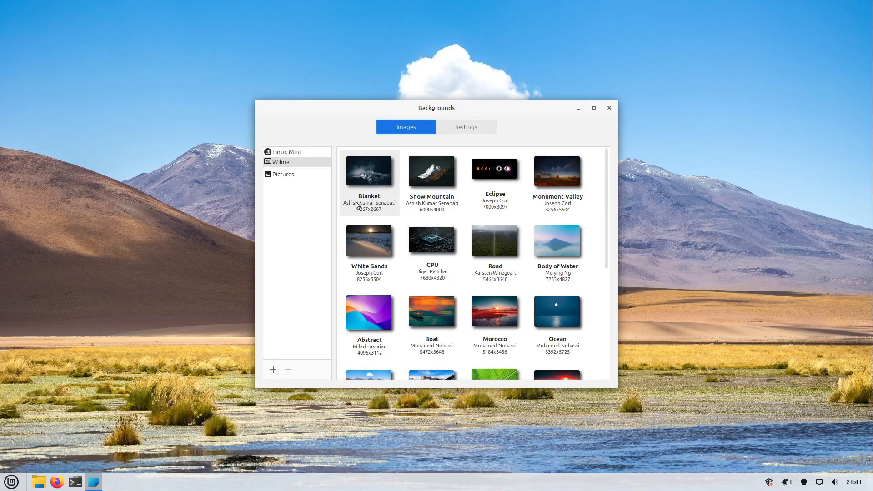
mouse_move(321, 205)
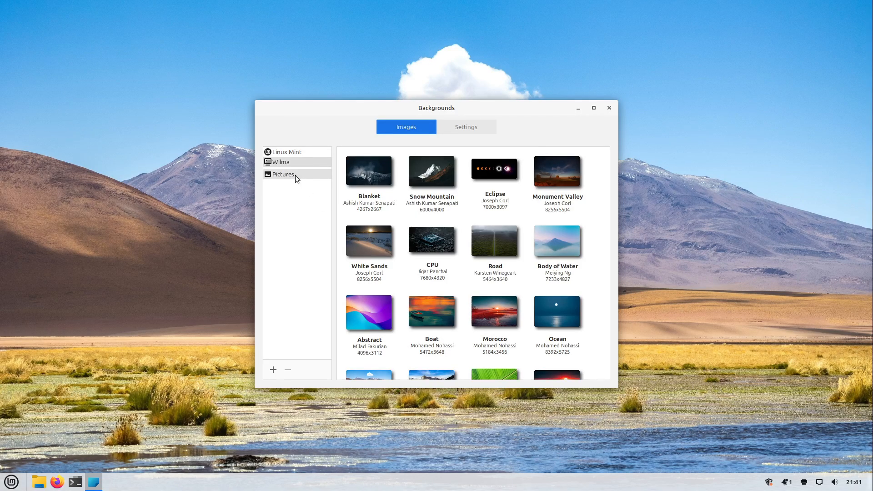
click(283, 174)
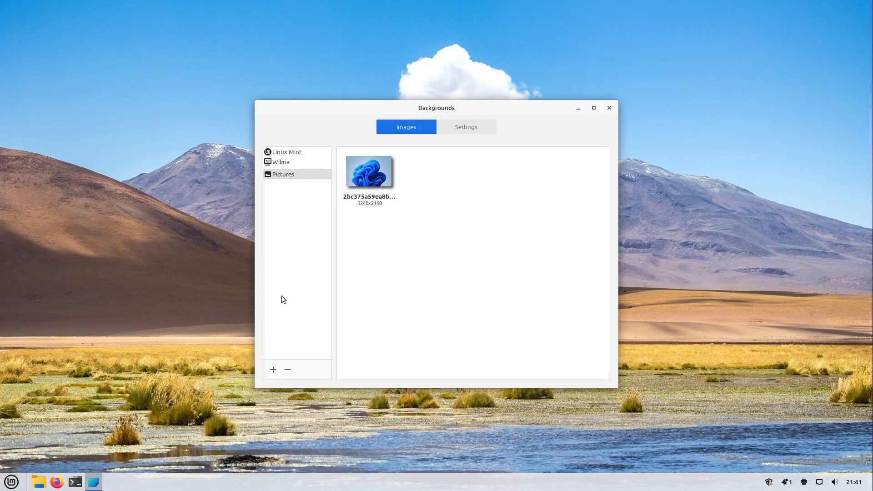
click(273, 369)
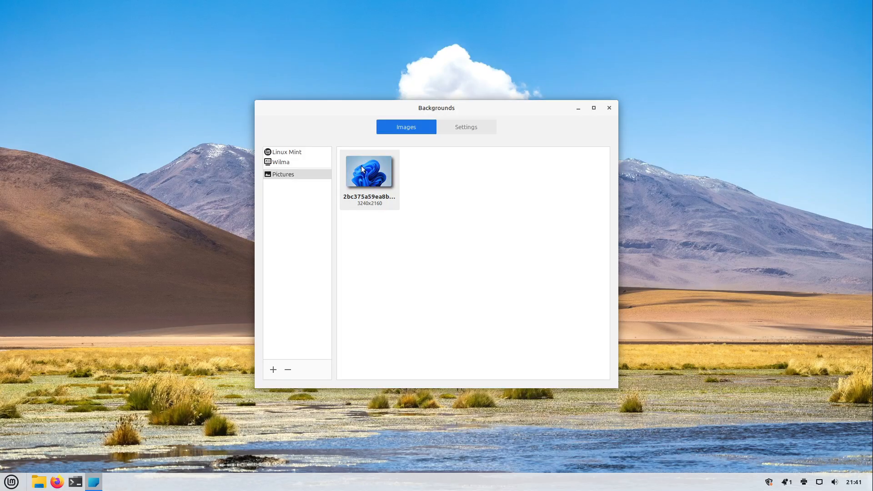
click(369, 171)
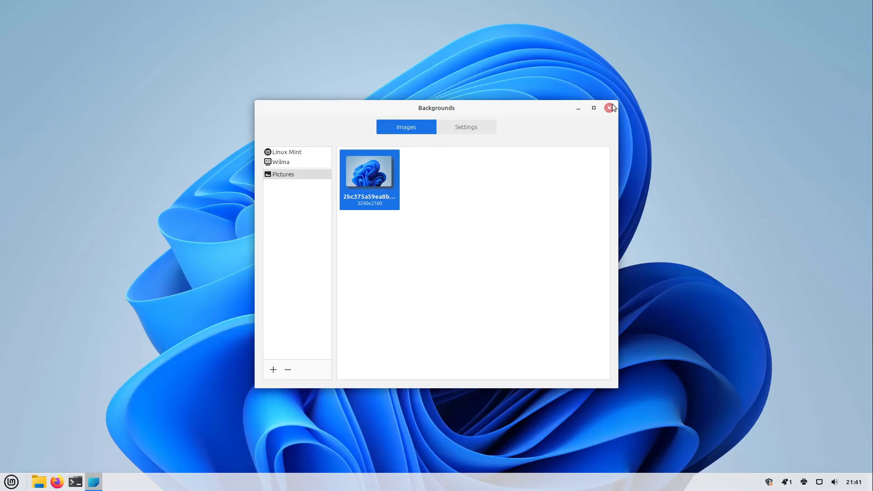
click(608, 108)
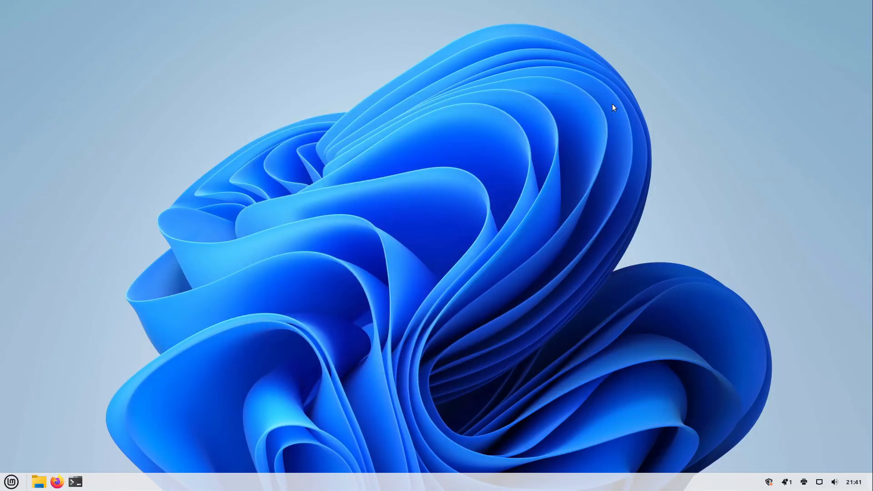
mouse_move(575, 119)
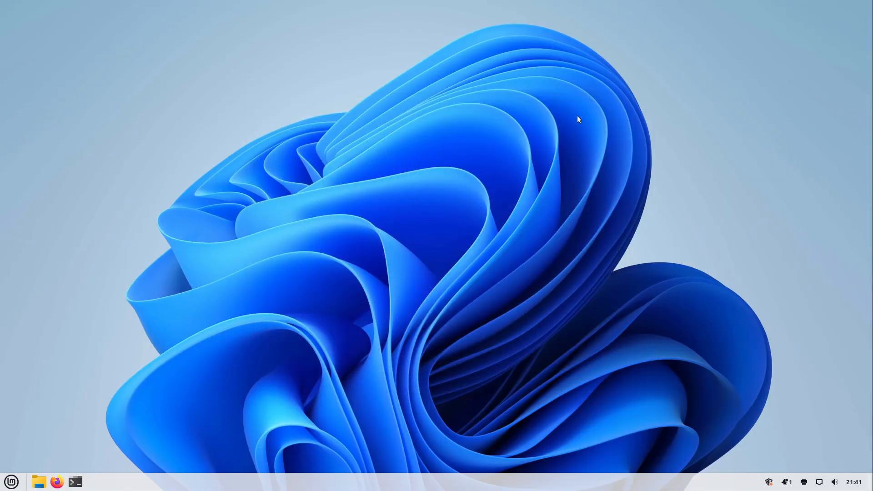
mouse_move(528, 164)
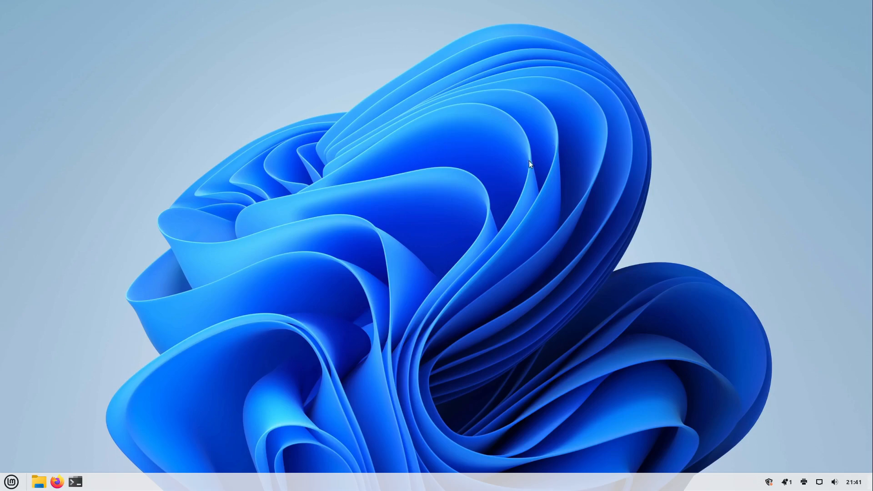
mouse_move(379, 475)
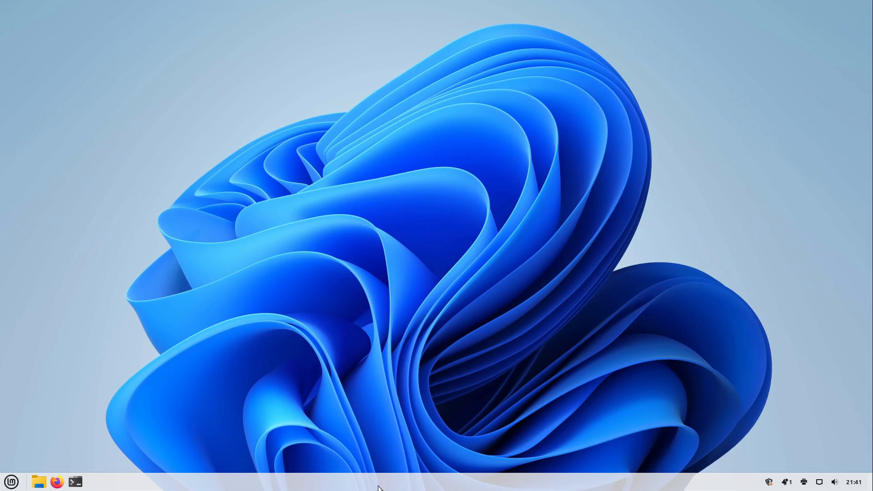
Enable panel edit mode and drag the launchers into the panel's centre zone.
right_click(379, 488)
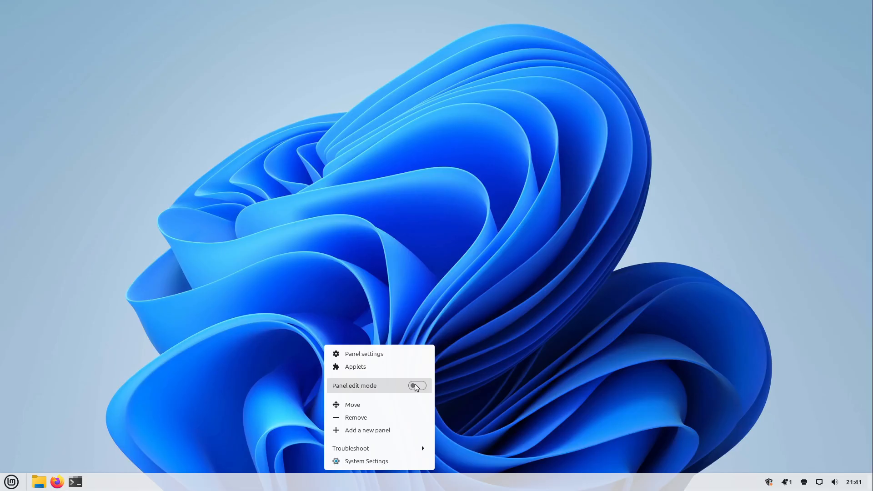
click(417, 385)
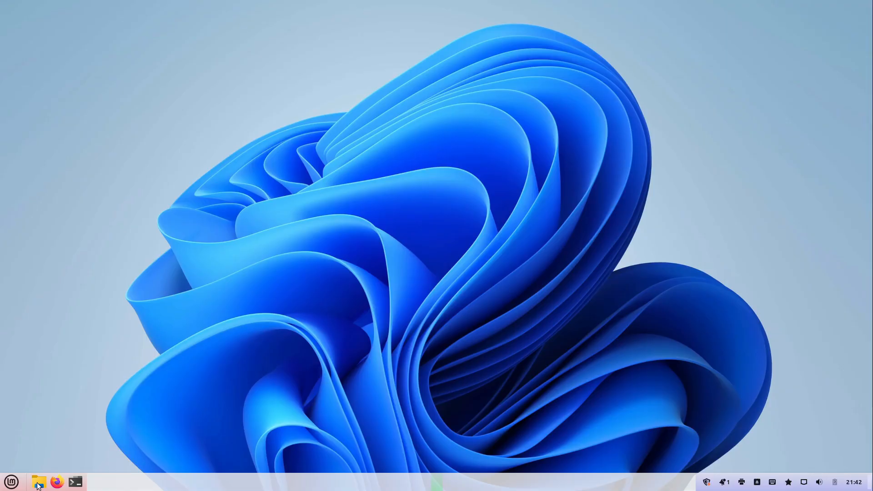
click(38, 482)
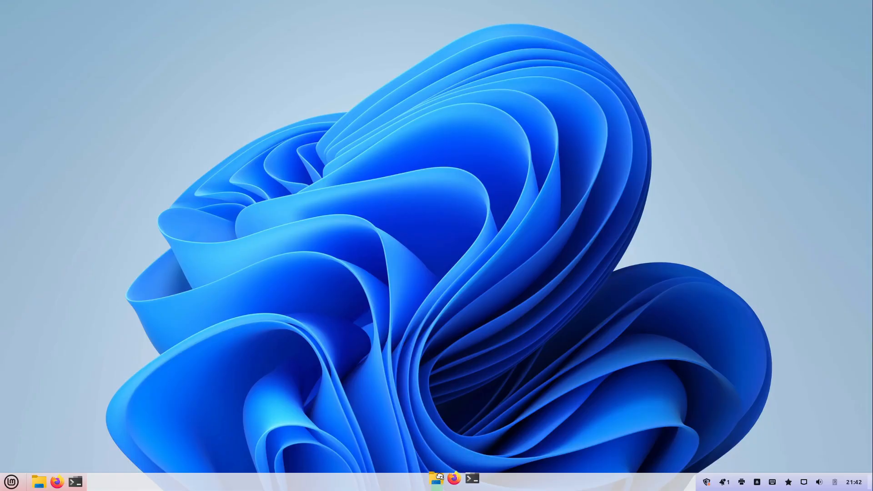
mouse_move(28, 483)
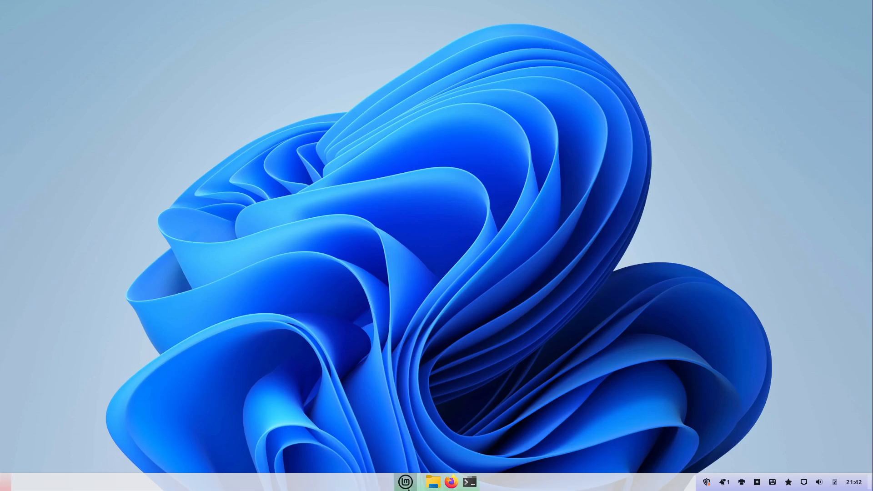
mouse_move(211, 477)
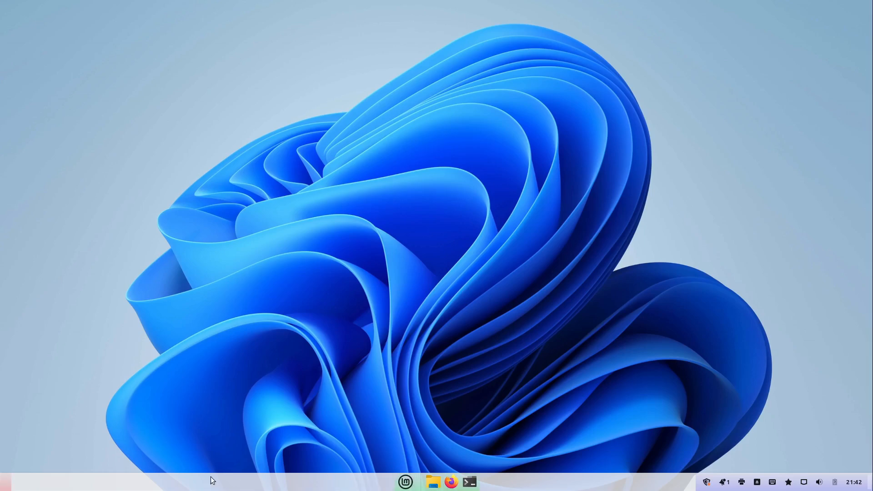
right_click(212, 480)
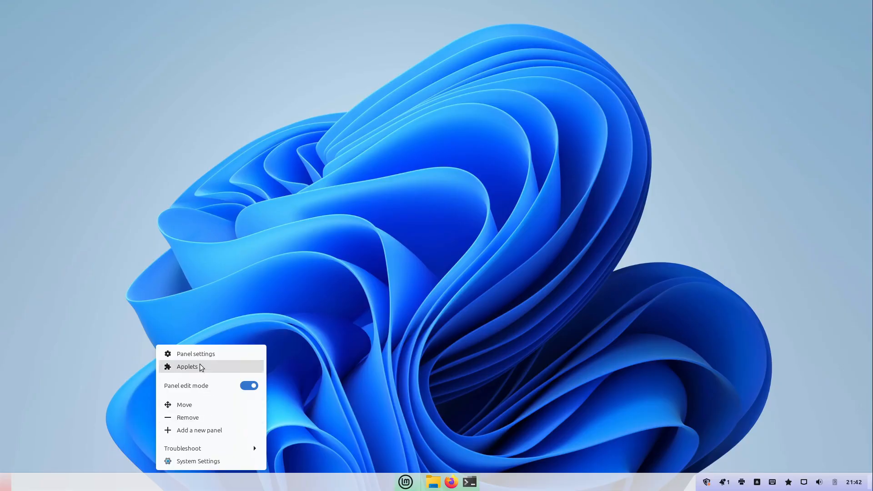
Download the Weather applet from the Applets dialog and add it to the panel.
click(188, 366)
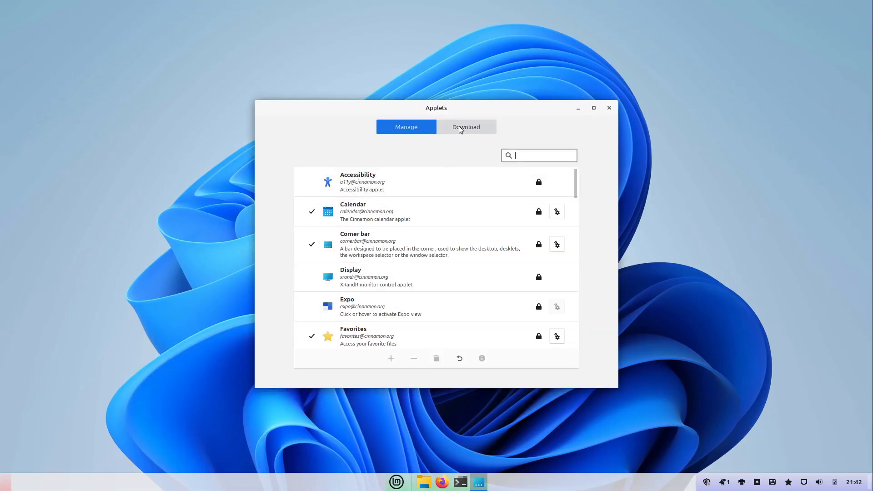
click(466, 127)
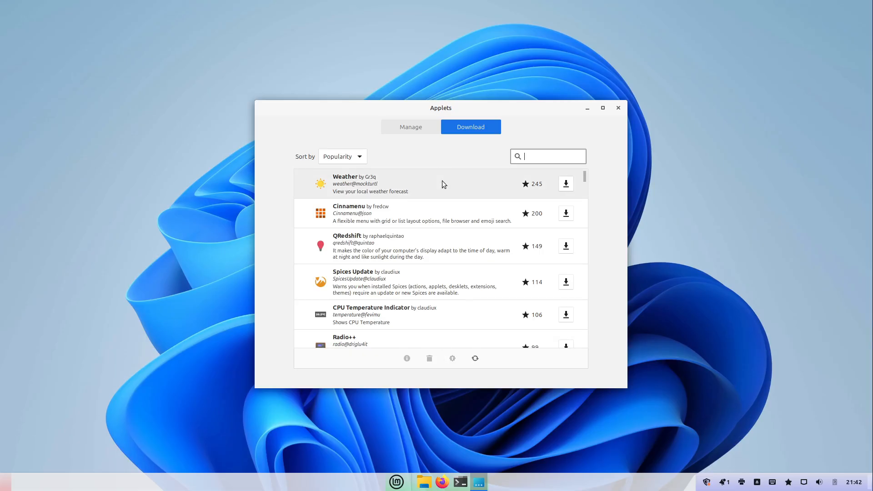
mouse_move(566, 183)
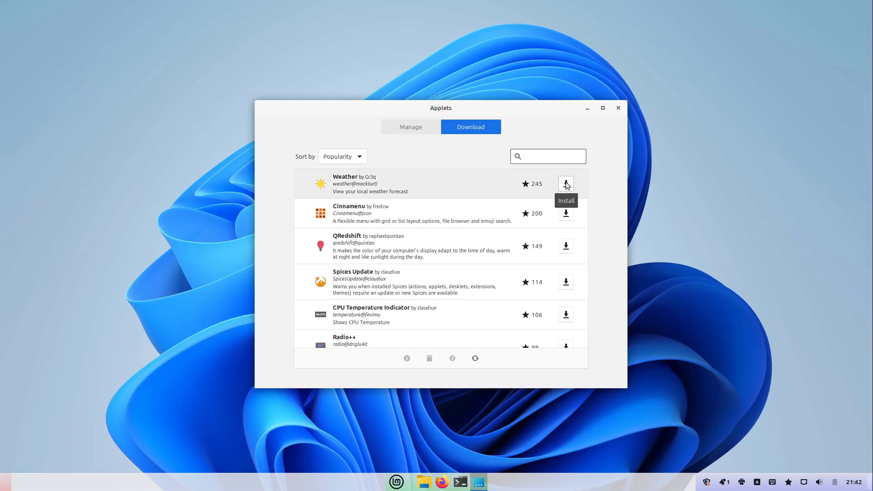
click(565, 184)
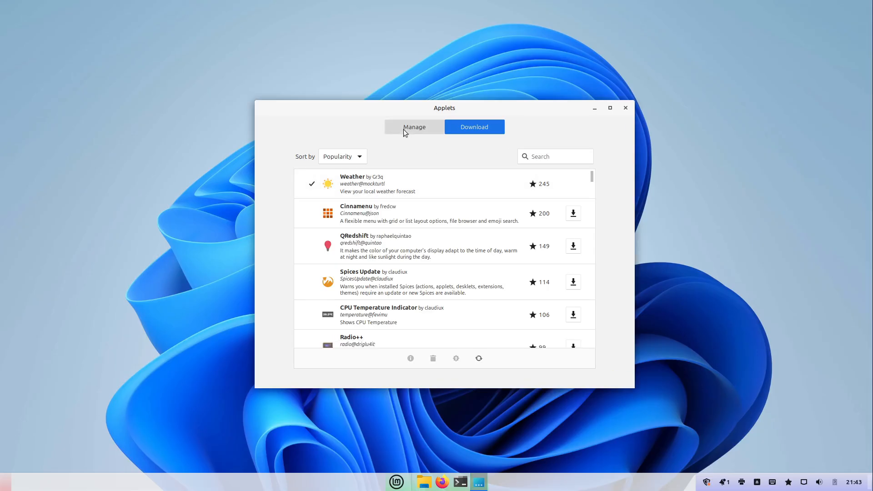
click(414, 126)
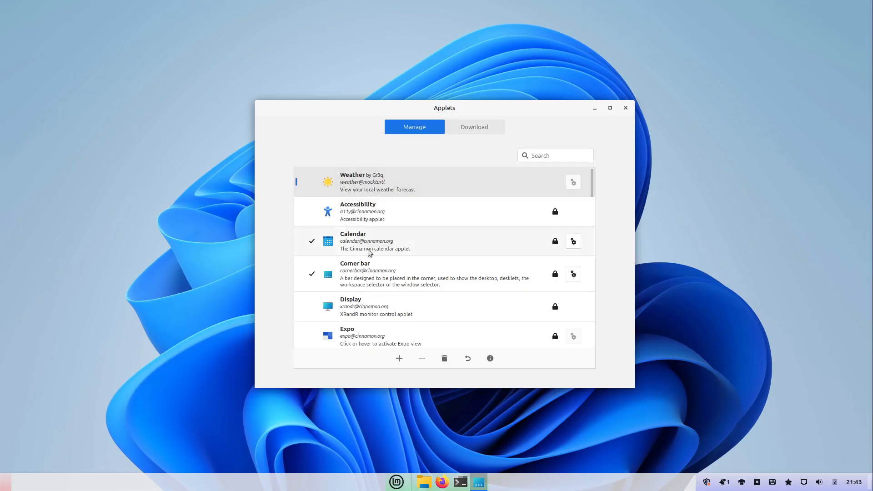
mouse_move(399, 359)
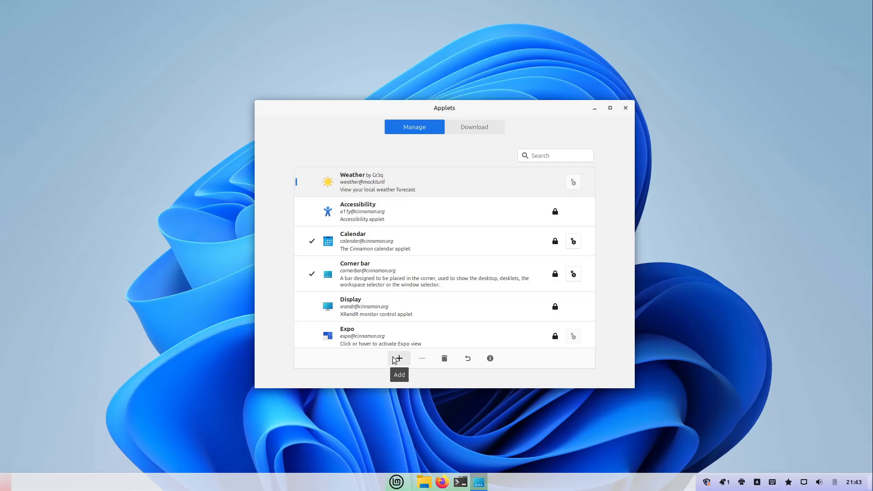
click(399, 359)
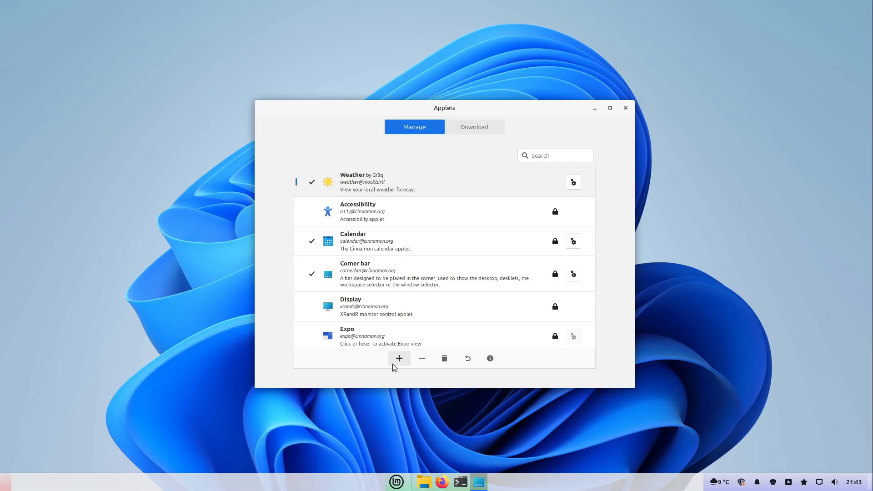
mouse_move(717, 482)
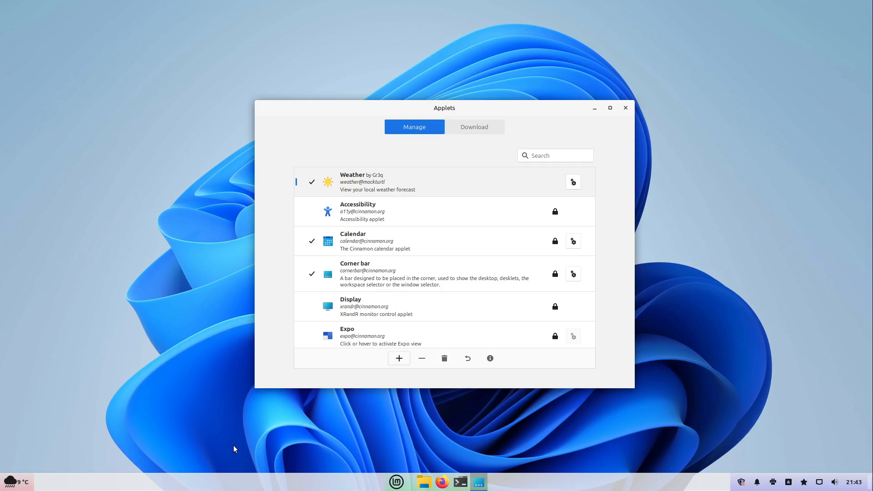
mouse_move(8, 485)
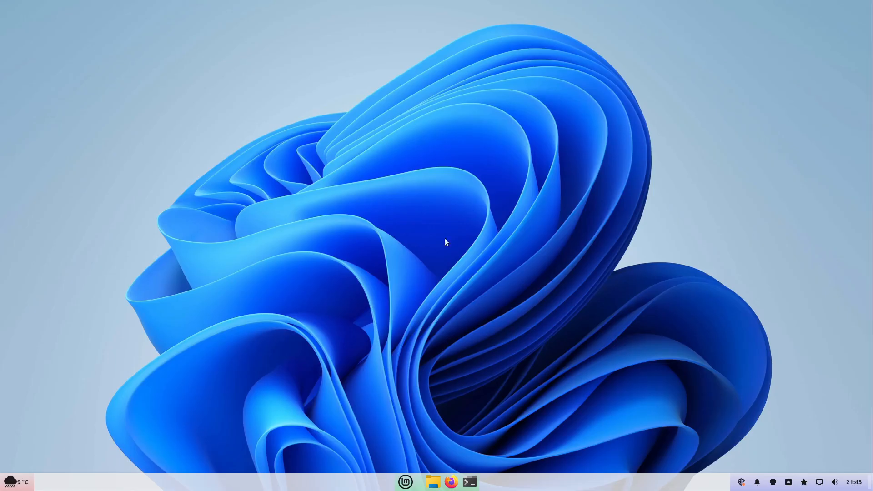
mouse_move(232, 482)
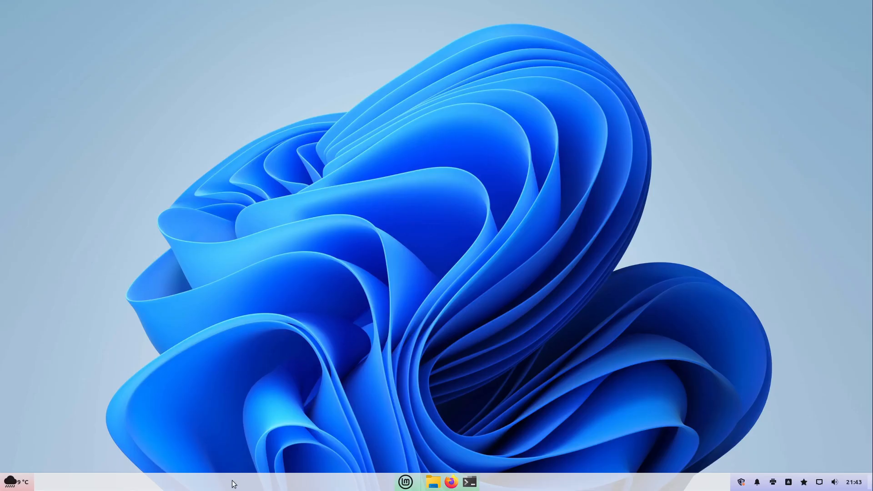
Turn off panel edit mode and bring up the Menu applet's context options.
right_click(233, 484)
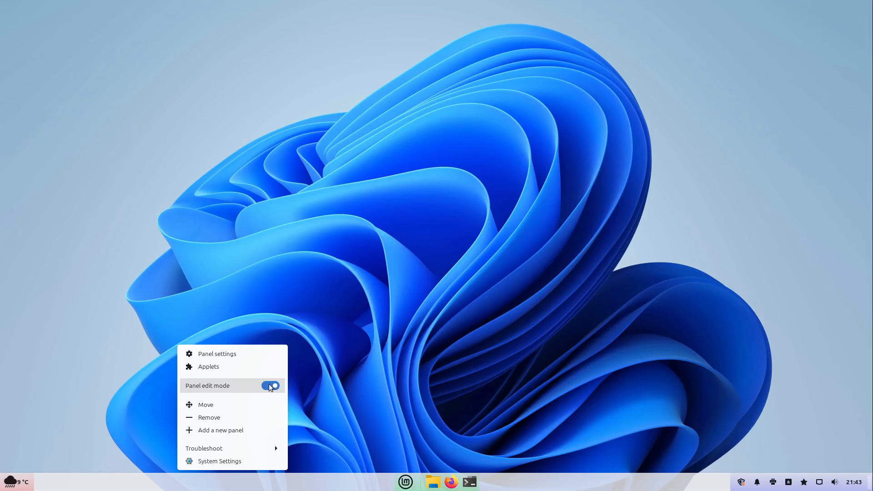
click(271, 386)
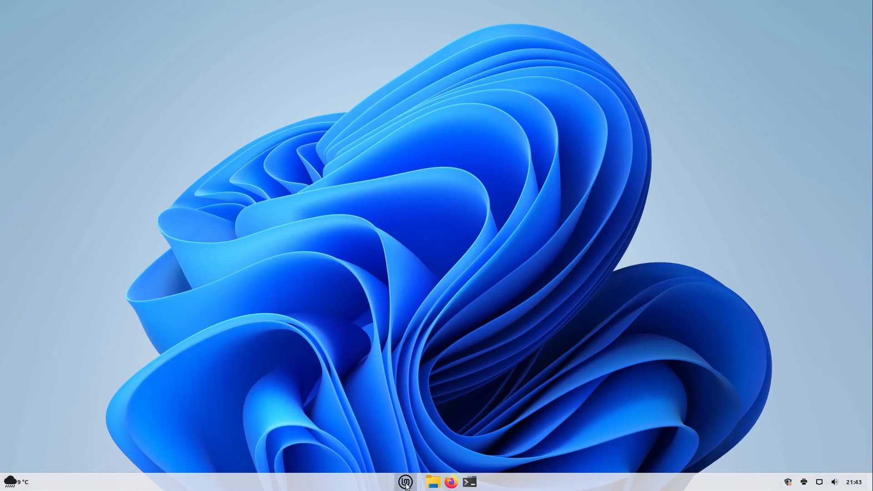
right_click(406, 482)
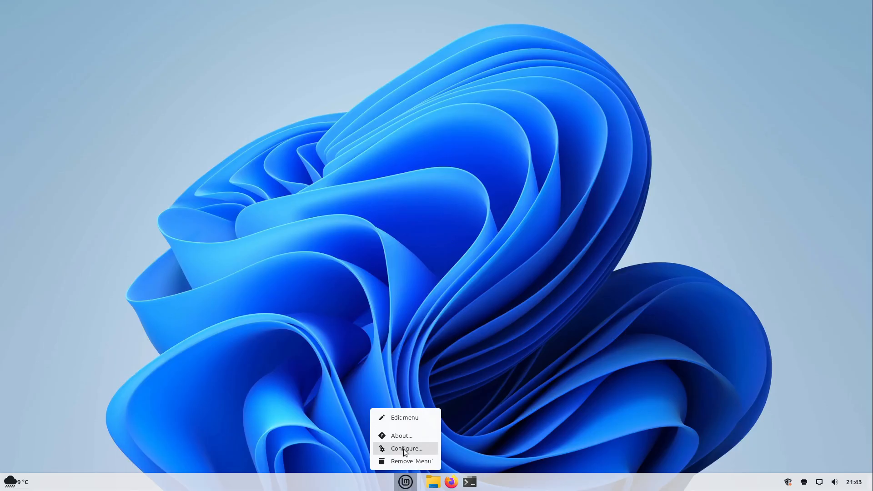
Set the menu button icon to distributor-logo-windows, found by searching 'windows'.
click(406, 448)
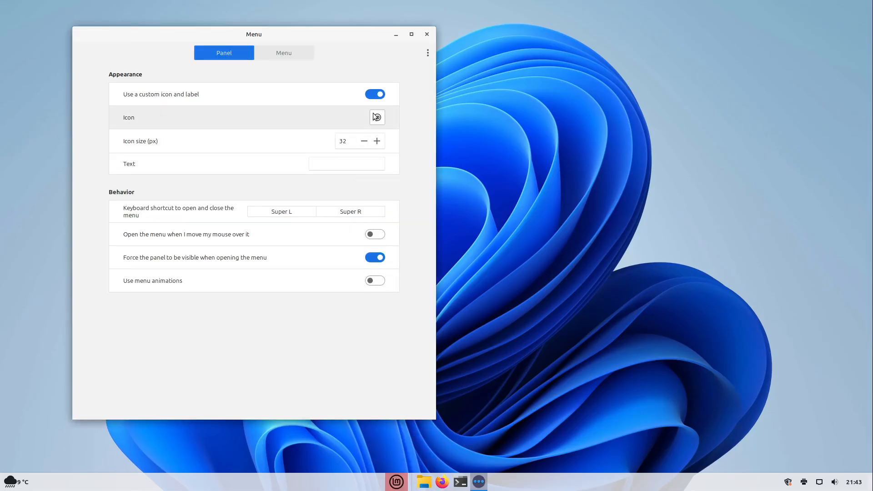
click(376, 116)
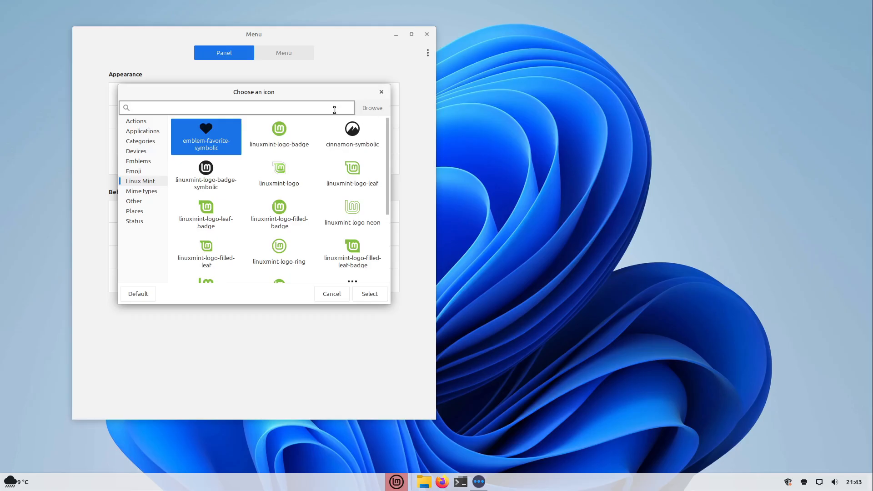
text(windows)
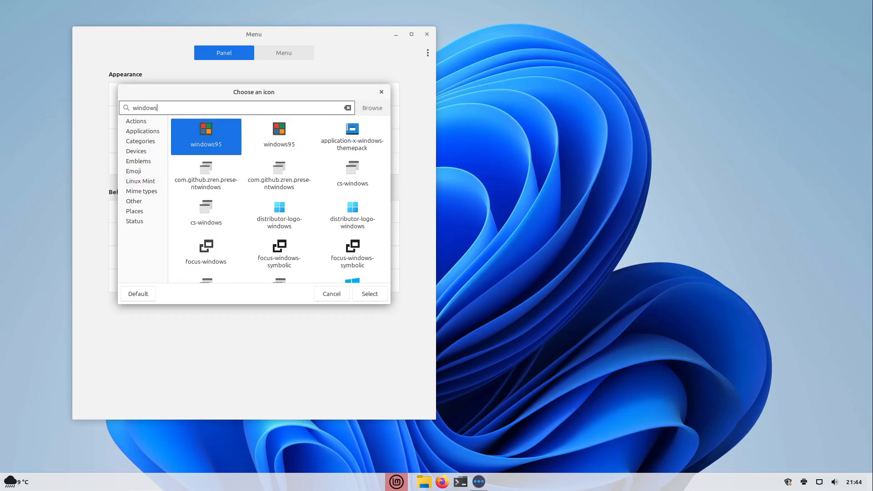
mouse_move(299, 211)
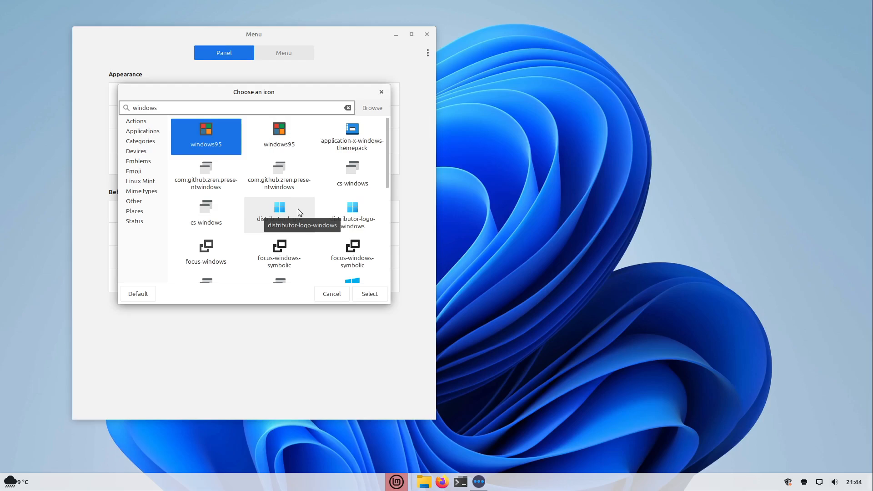
click(279, 209)
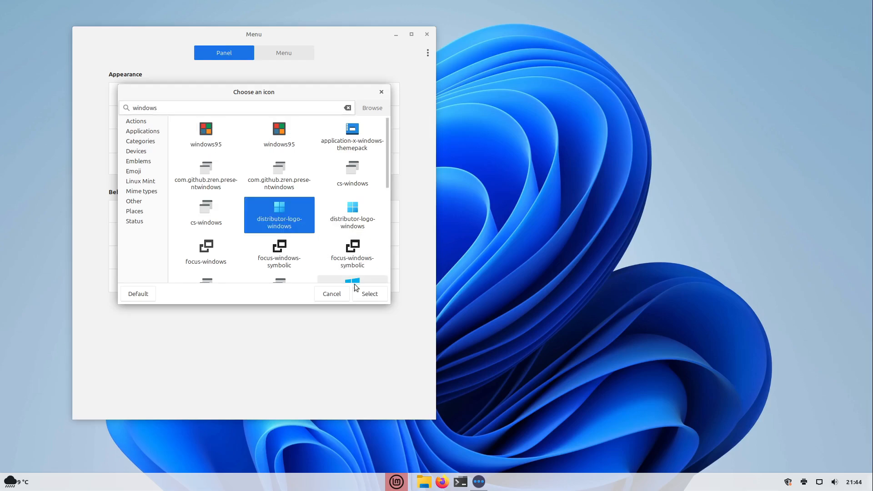
click(369, 294)
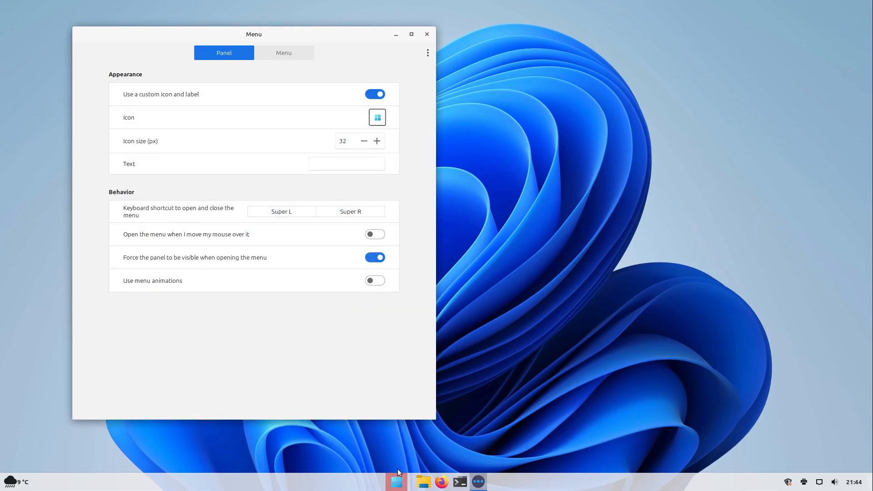
mouse_move(377, 140)
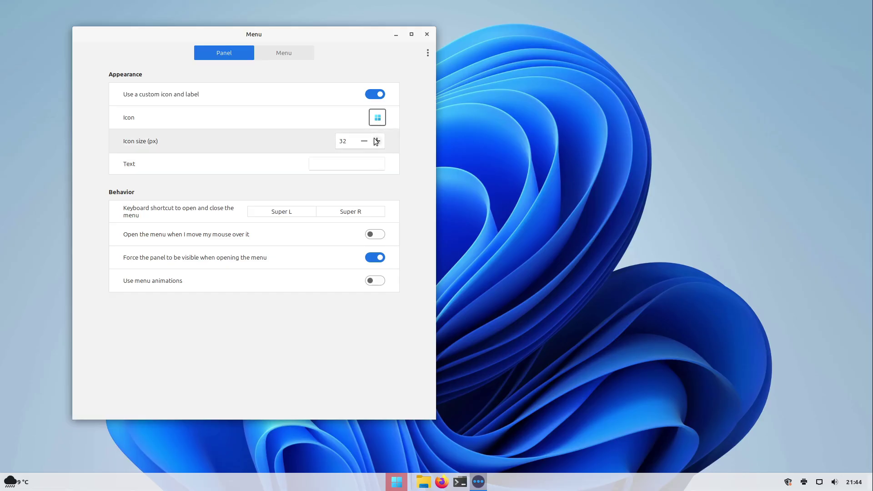
Raise the menu icon size to 38 and enable menu animations.
click(376, 141)
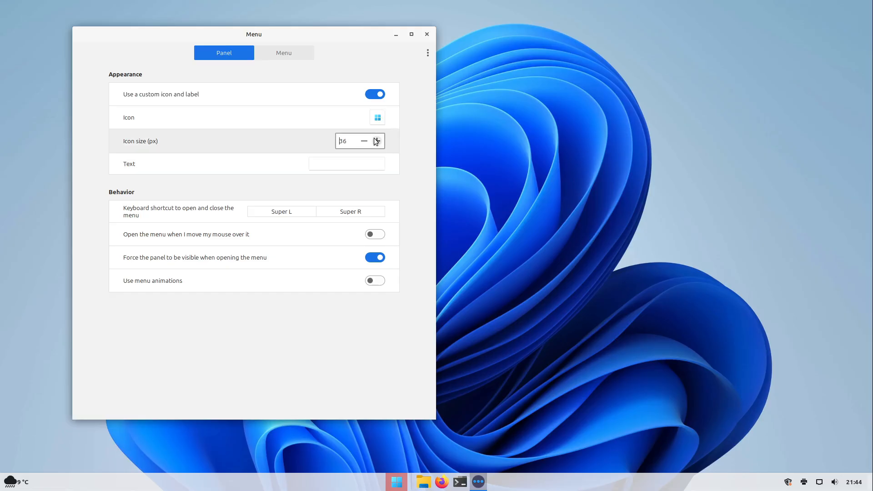
click(377, 140)
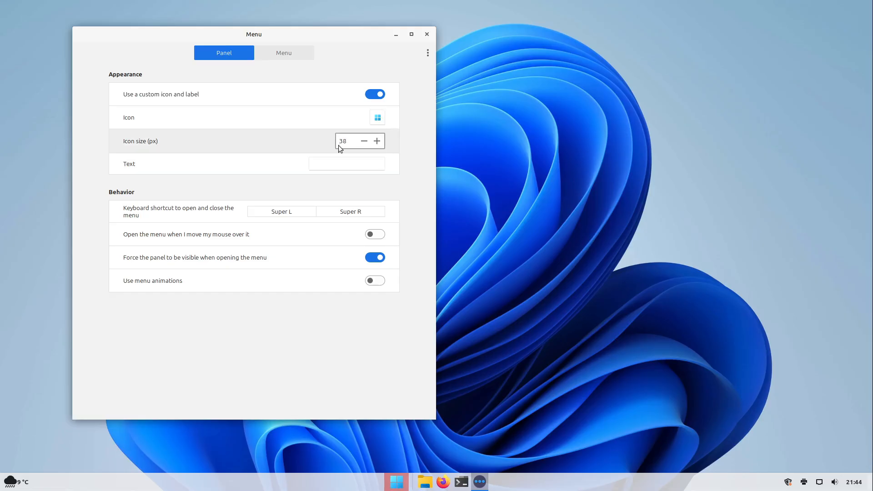
mouse_move(374, 280)
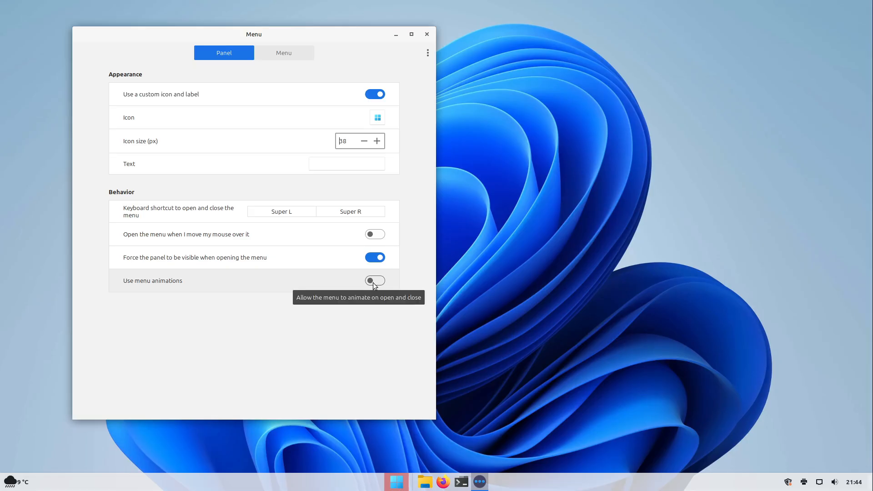
click(375, 280)
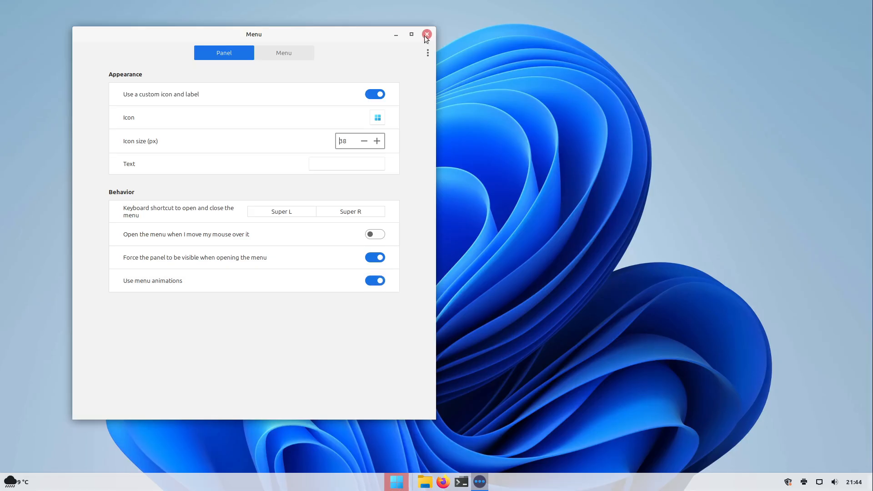
click(426, 34)
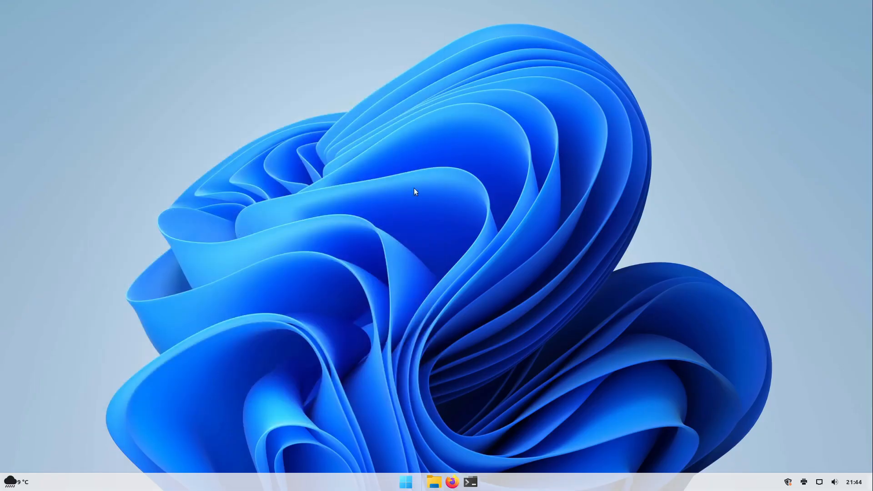
Open the applications menu from the Windows logo button to test it.
click(406, 482)
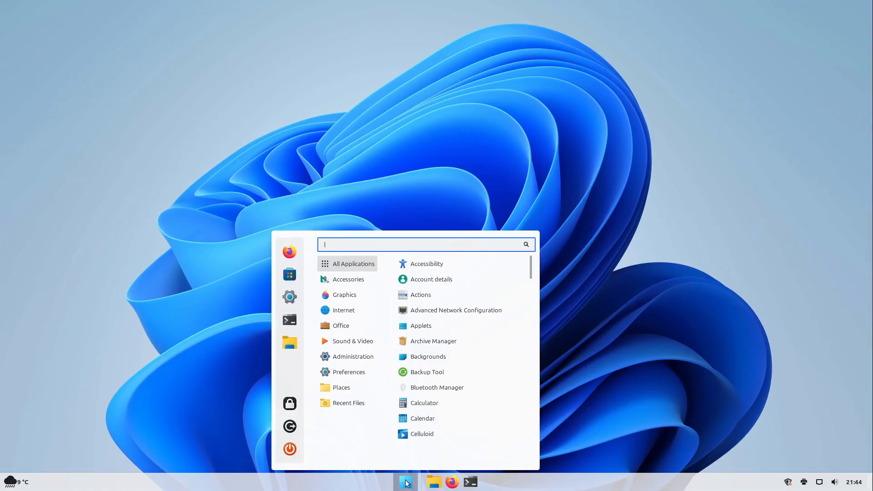
mouse_move(461, 481)
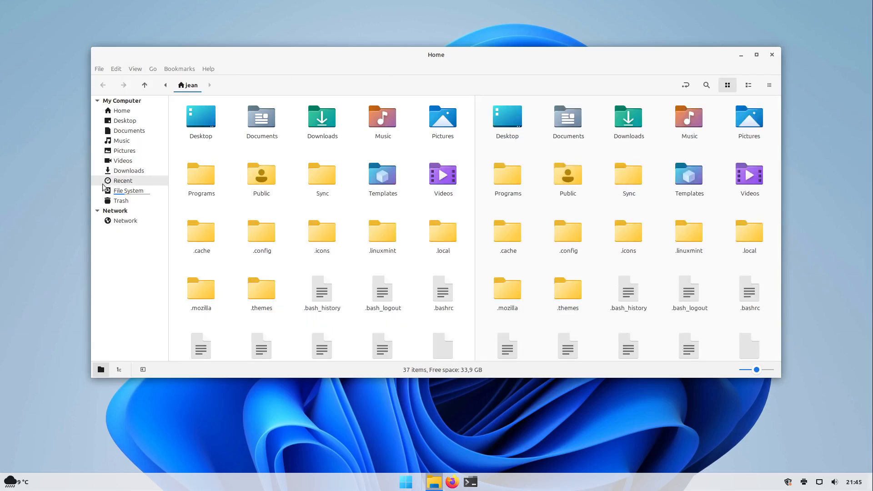
Reduce Nemo to a single pane, move its window top right, then launch Firefox.
click(135, 68)
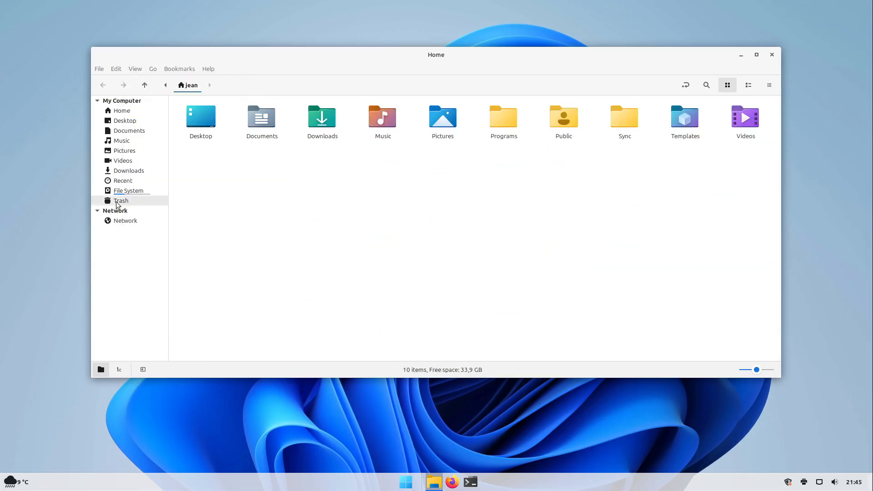
drag(436, 54, 533, 55)
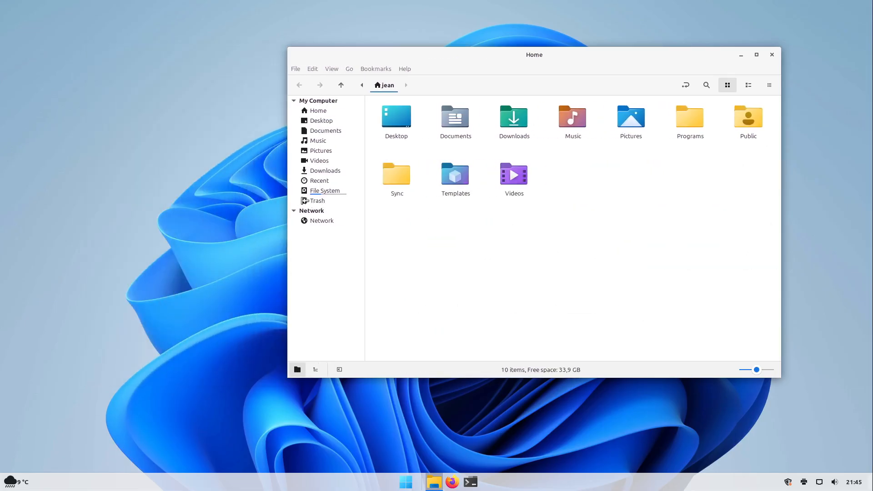
drag(533, 55, 577, 55)
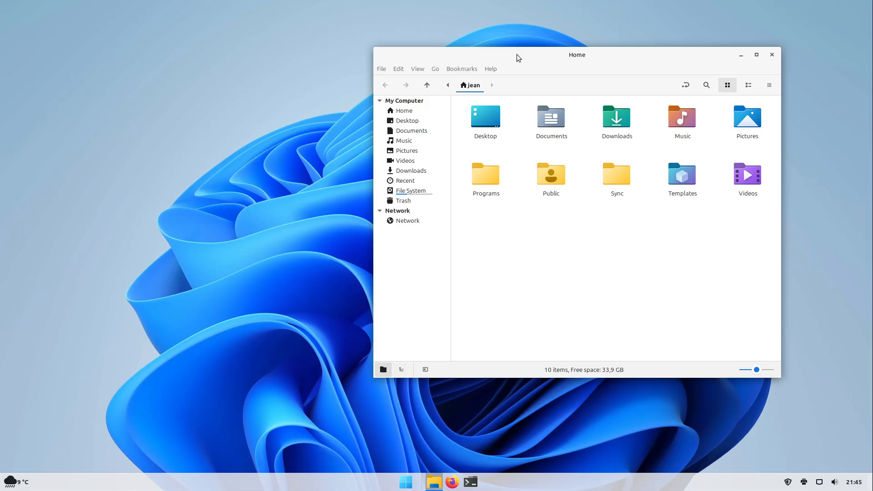
drag(518, 55, 639, 38)
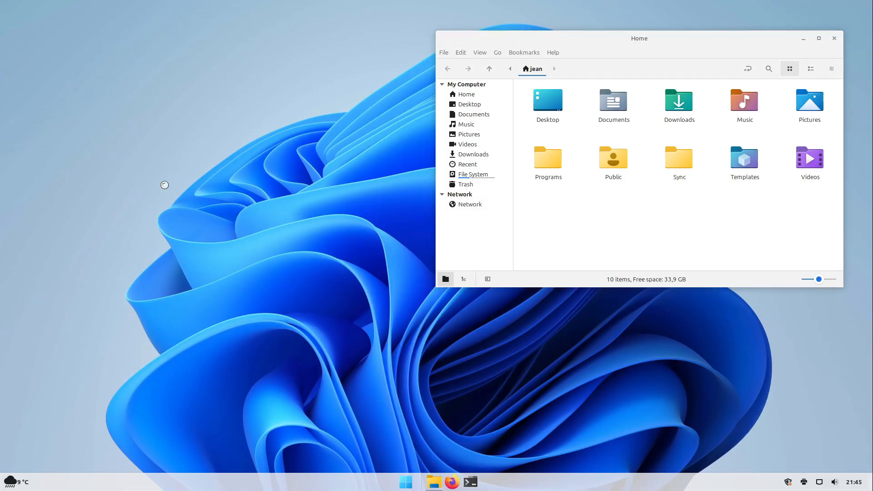
click(452, 482)
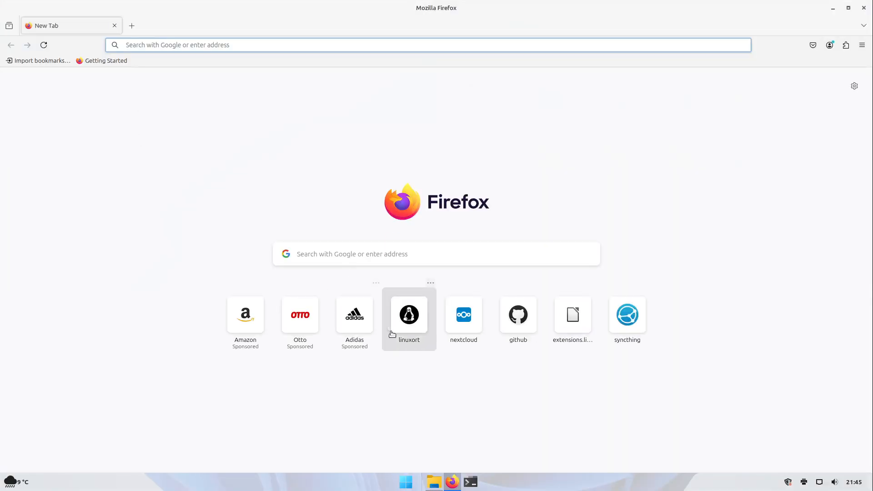
Open linuxort.com from its shortcut tile on the Firefox new tab page.
click(408, 315)
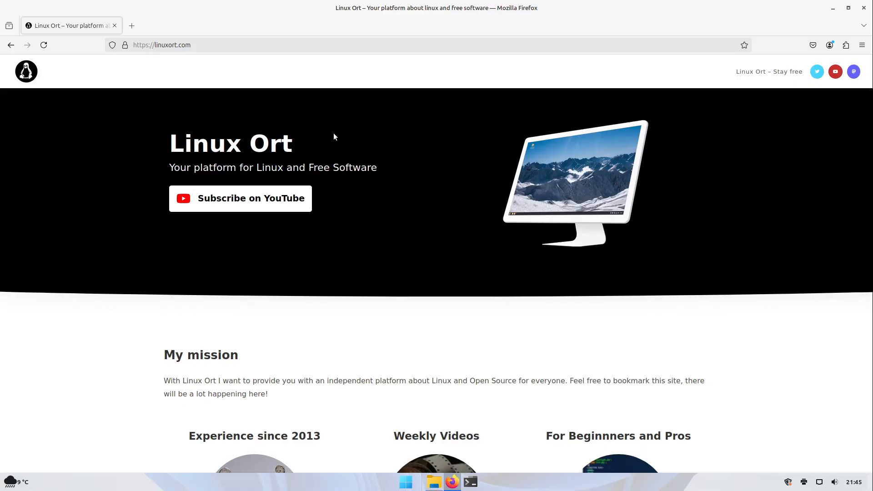
mouse_move(831, 81)
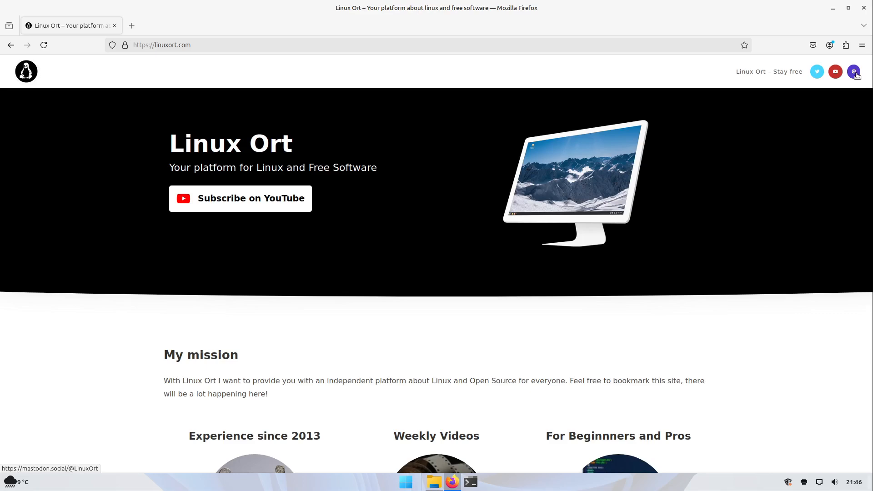
mouse_move(847, 81)
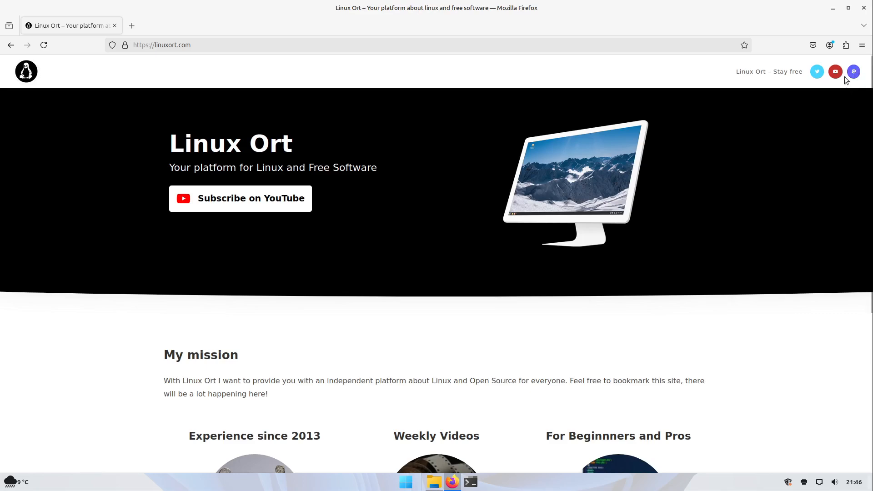
mouse_move(831, 98)
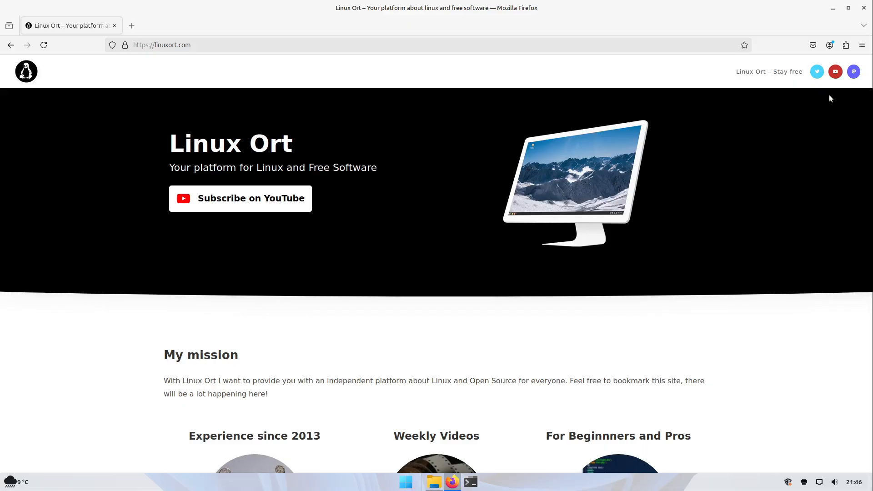
mouse_move(864, 8)
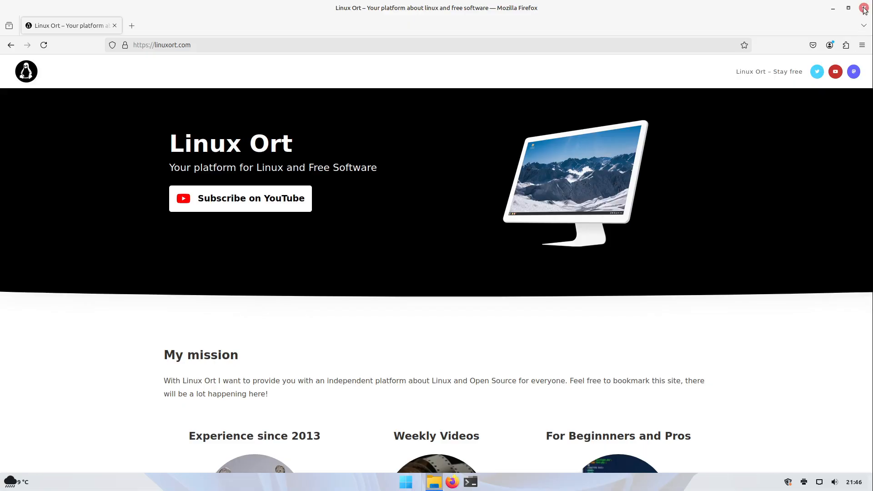